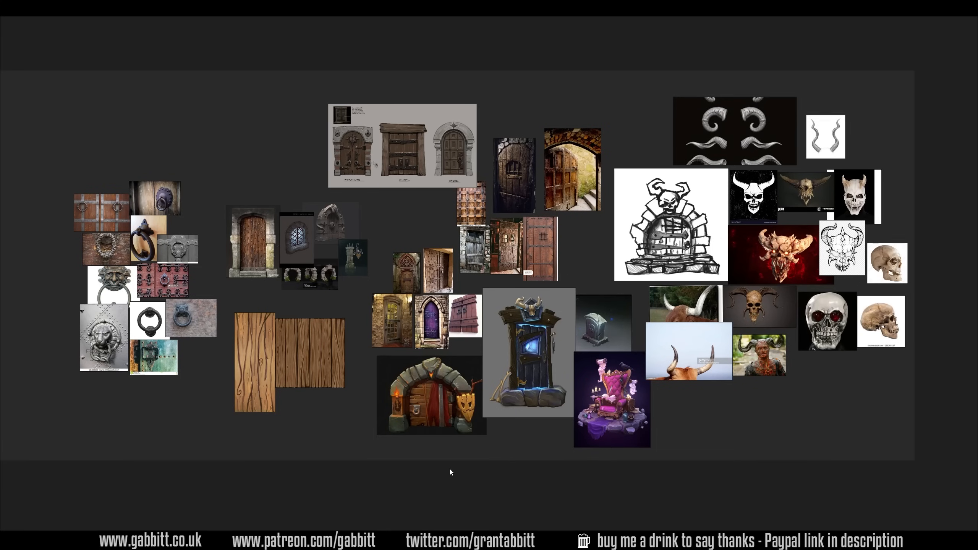
mouse_move(457, 484)
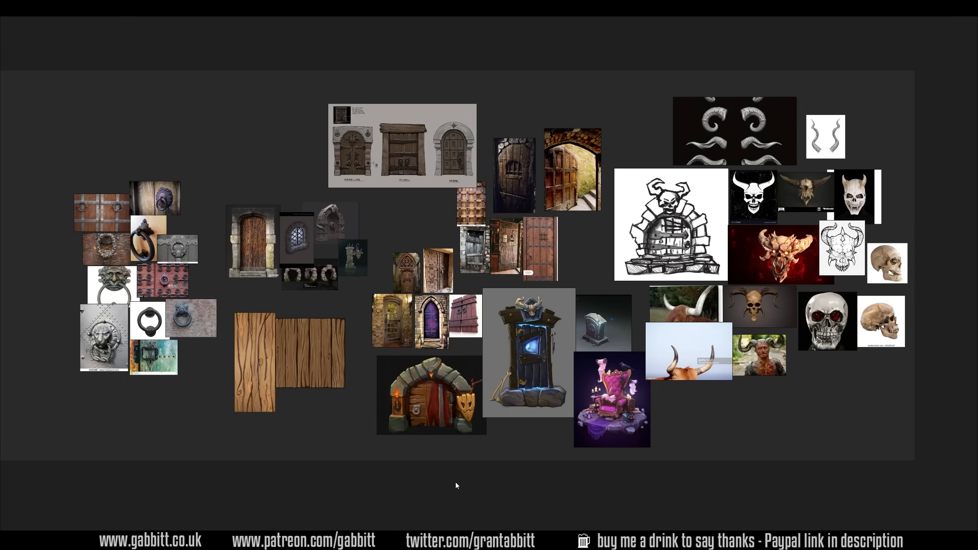
mouse_move(383, 508)
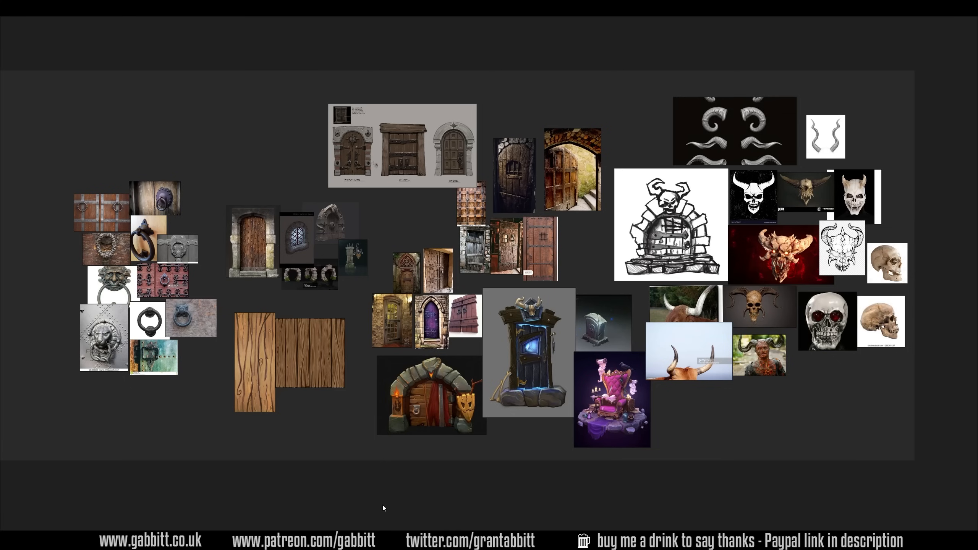
mouse_move(272, 498)
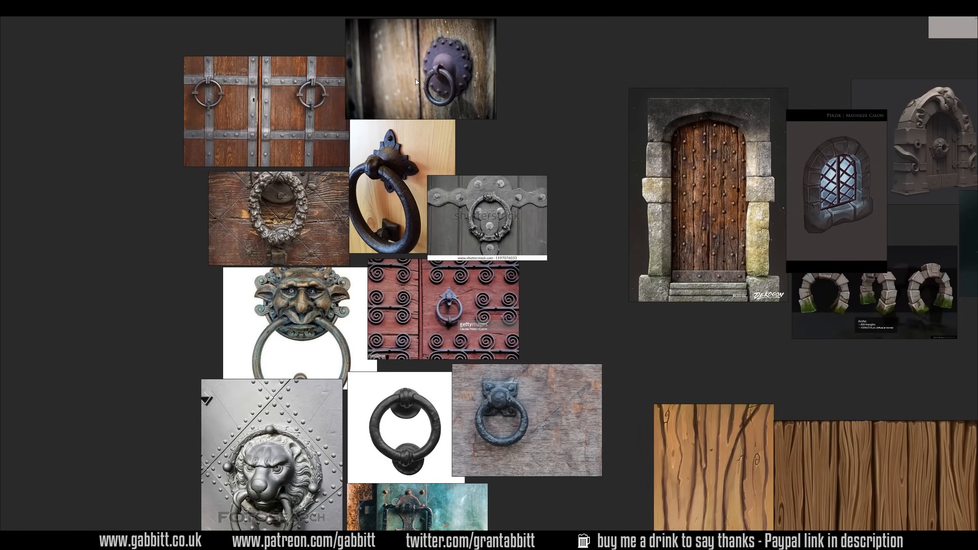
mouse_move(457, 148)
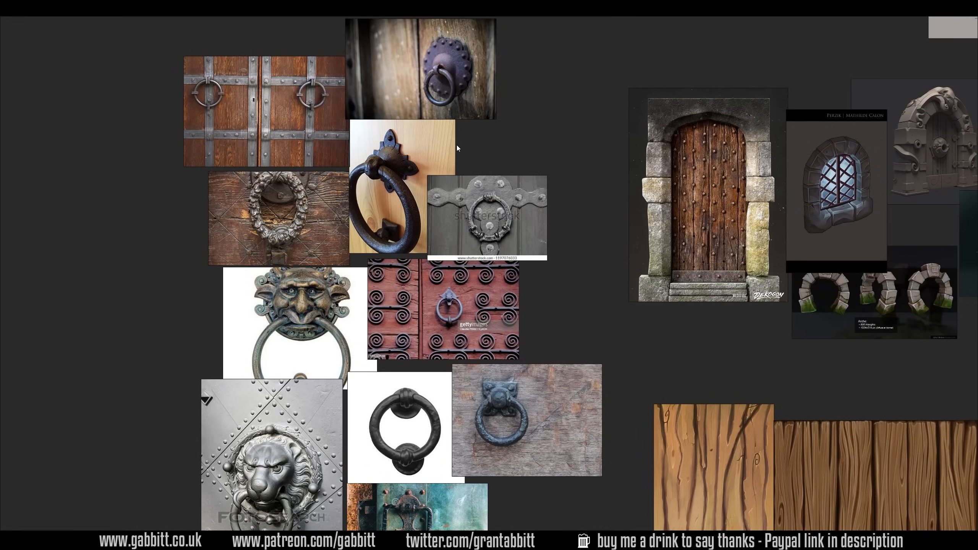
mouse_move(337, 332)
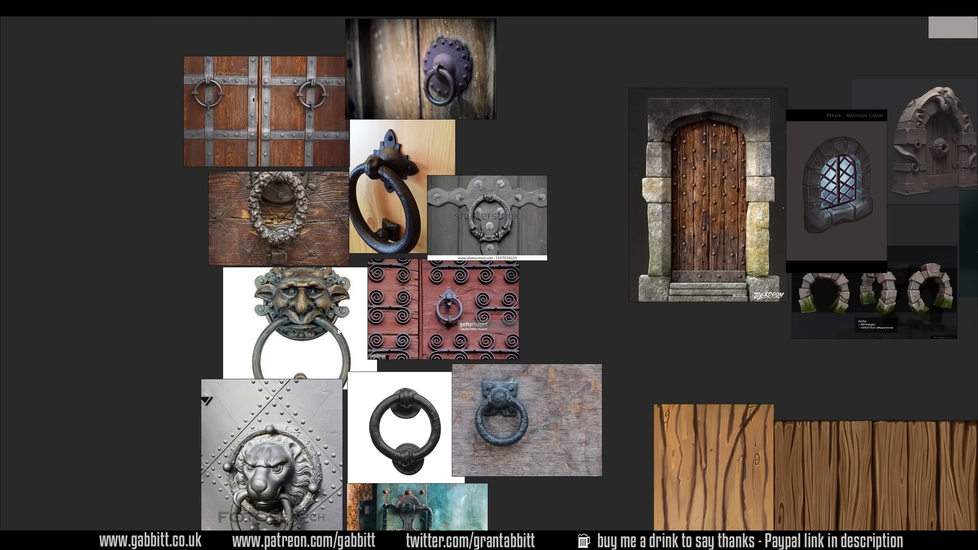
mouse_move(348, 334)
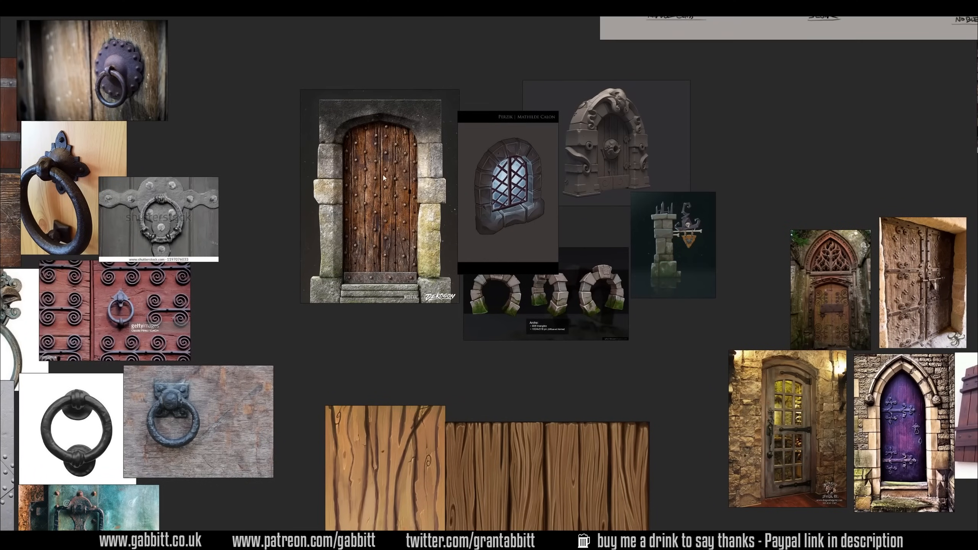
mouse_move(643, 275)
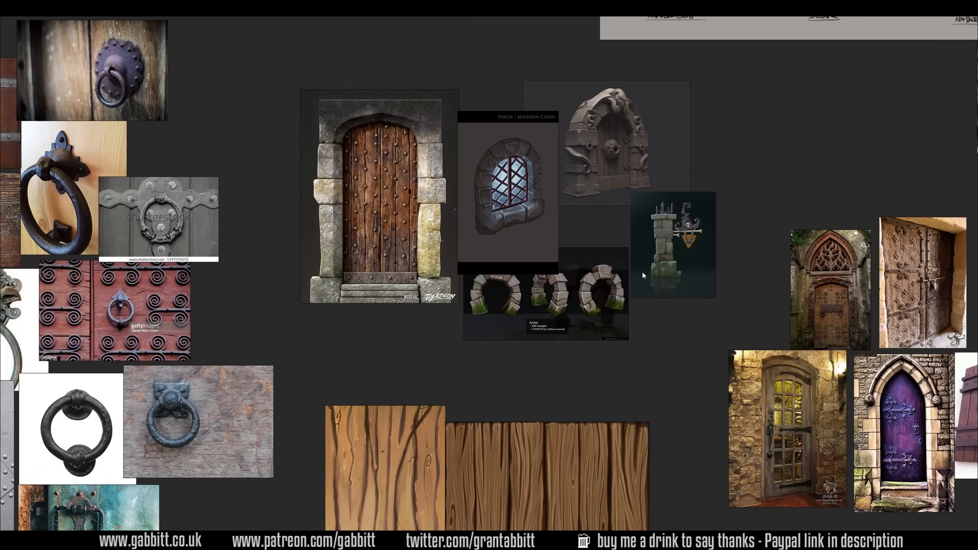
mouse_move(755, 209)
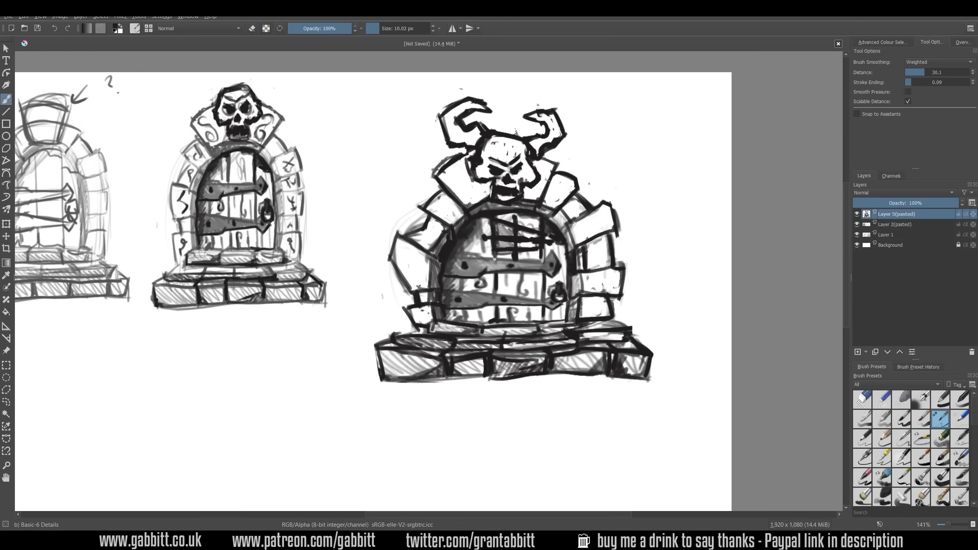
Step: Bring up the full doorway concept sheet and zoom into the final cave doorway sketch
left_click(505, 162)
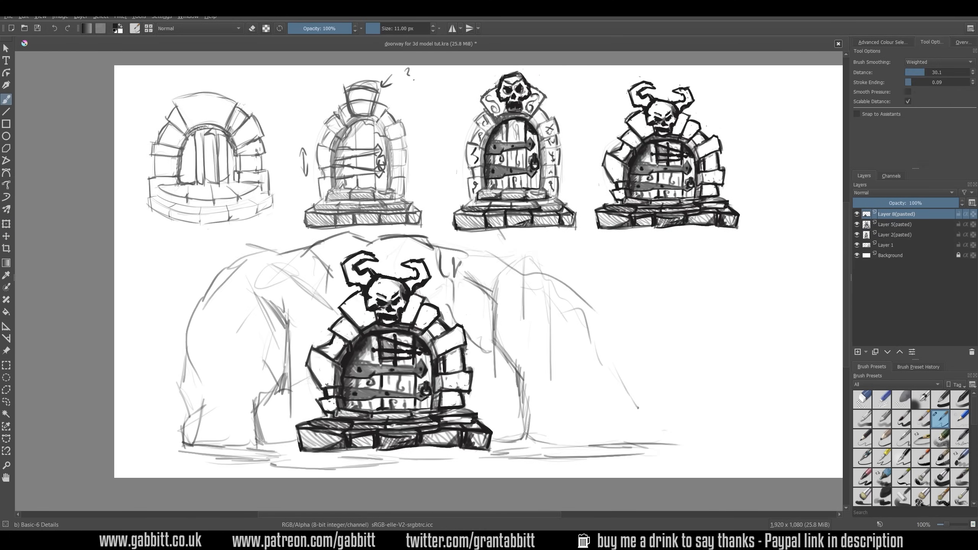
scroll("down", 3)
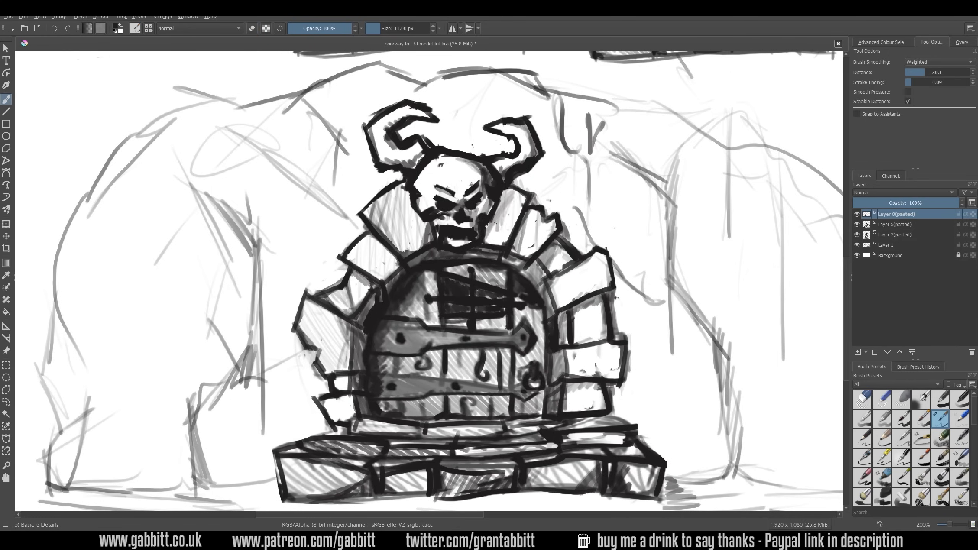
scroll("down", 3)
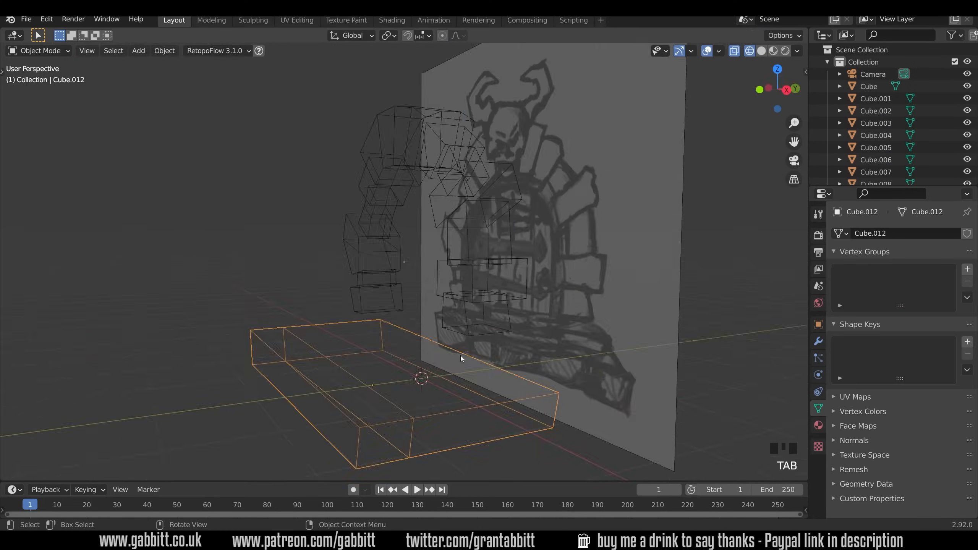
Step: Start a fresh scene for the doorway block-out
key("Tab")
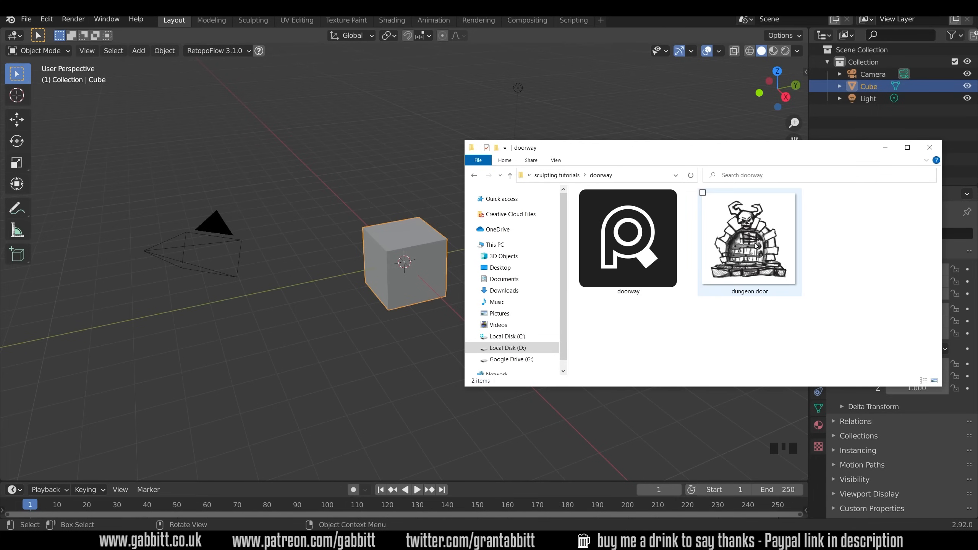
Step: Add dungeon door.png as a reference image with Opacity enabled and lowered
left_click(749, 239)
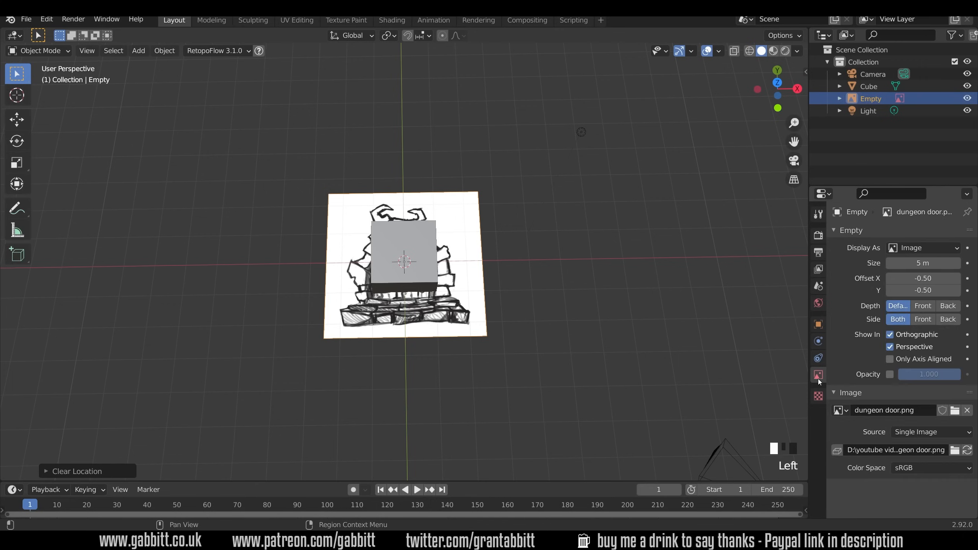
left_click(890, 373)
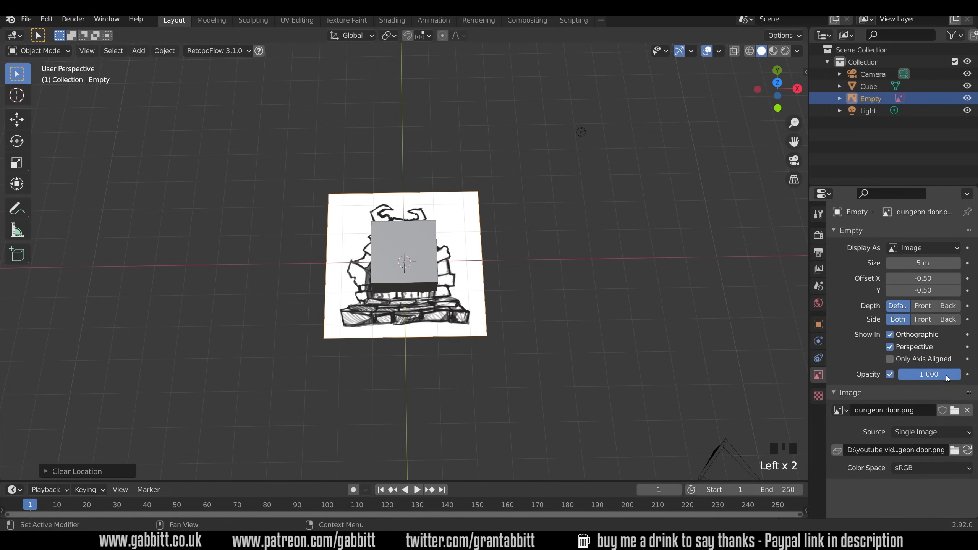
left_click_drag(935, 373, 917, 374)
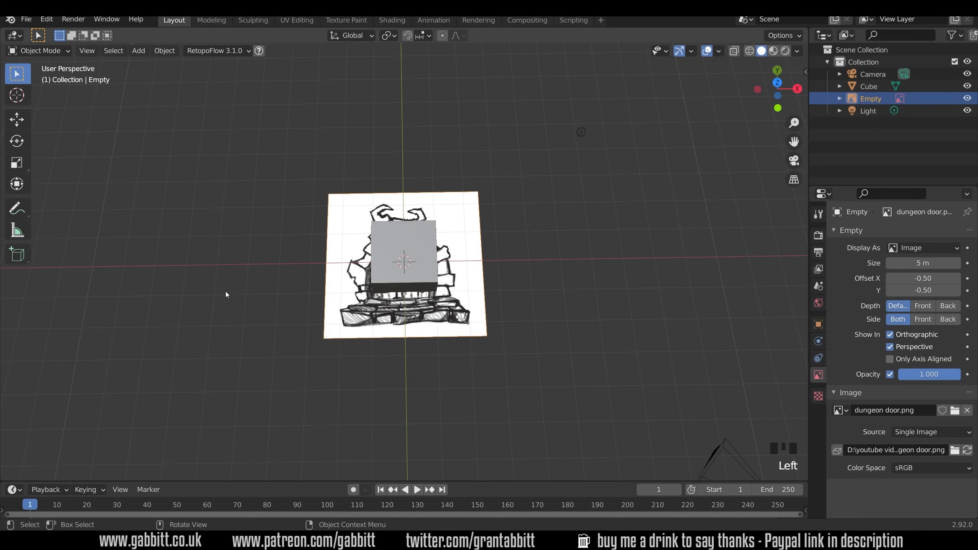
mouse_move(534, 268)
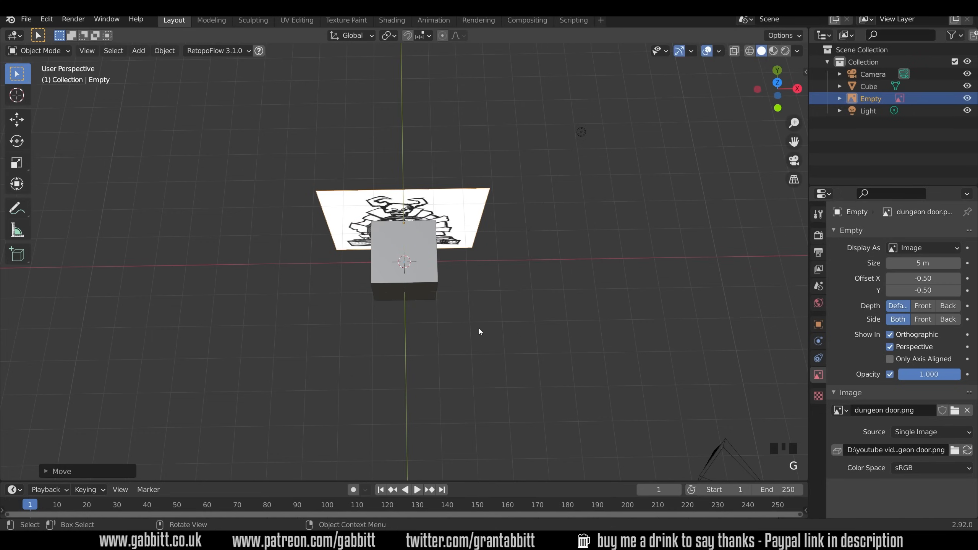
Step: View the sketch from the front and raise it so its base meets the ground
scroll("up", 3)
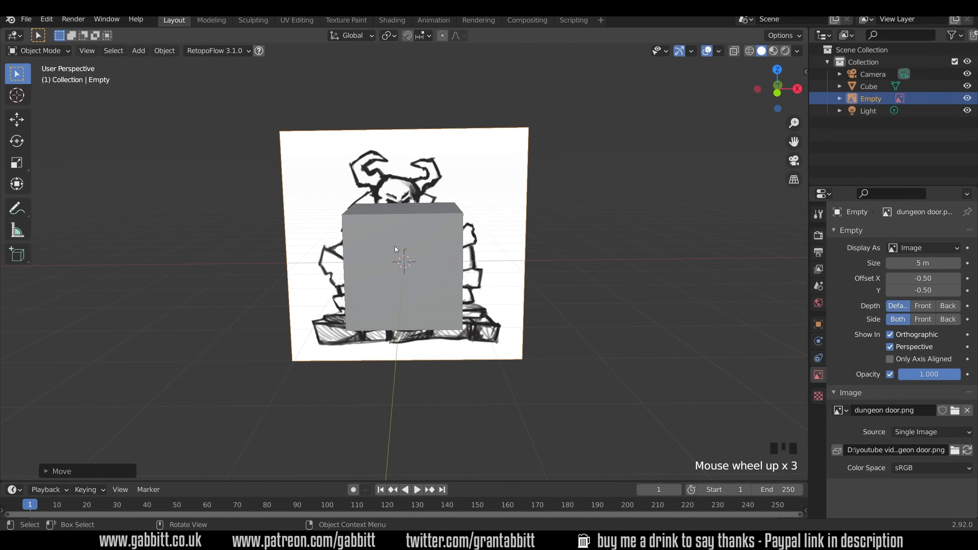
key("KP_1")
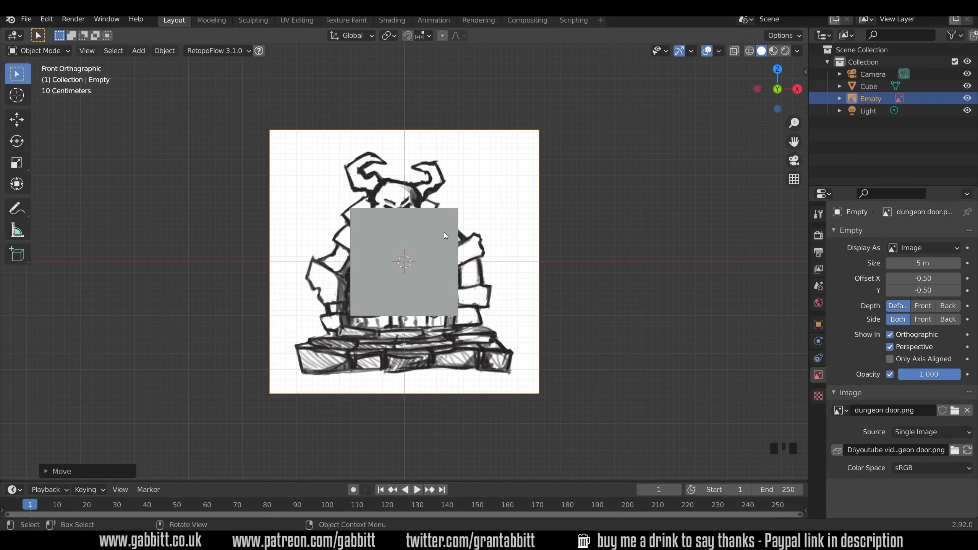
key("g")
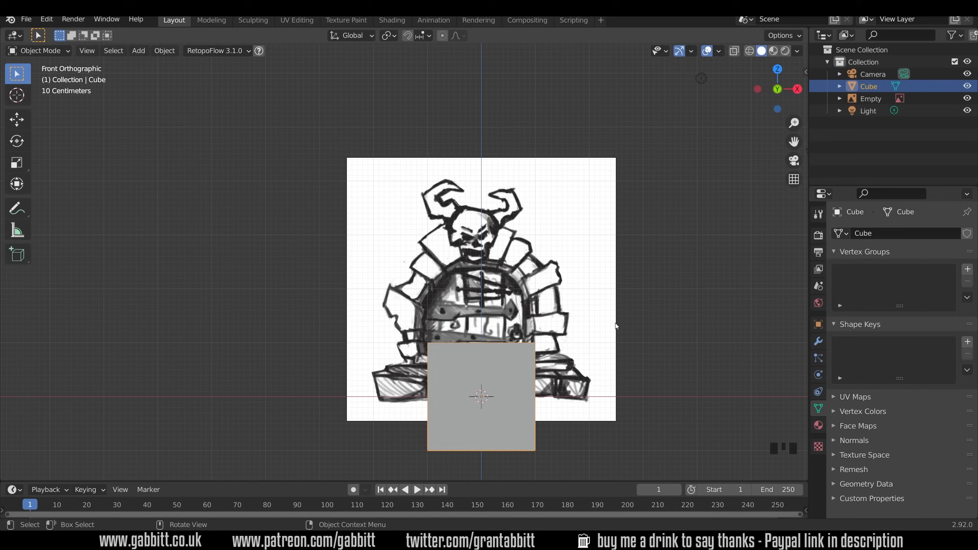
Step: Shrink the cube to stone size and place it on the lowest left arch stone
key("s")
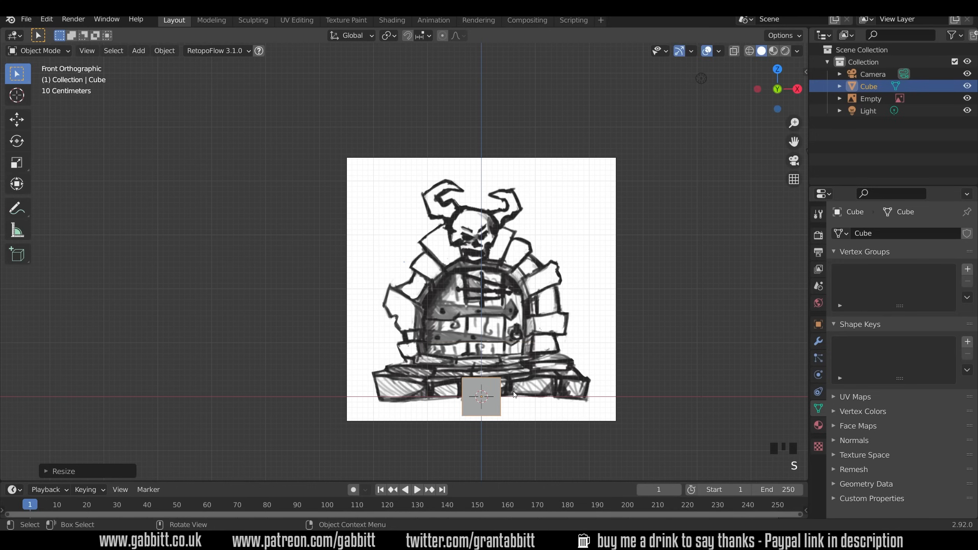
left_click_drag(480, 397, 409, 348)
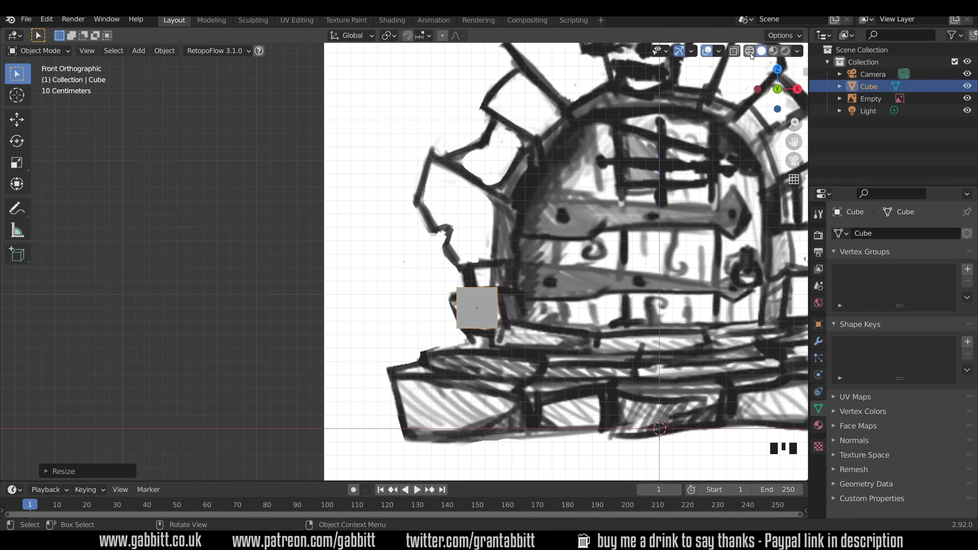
key("Tab")
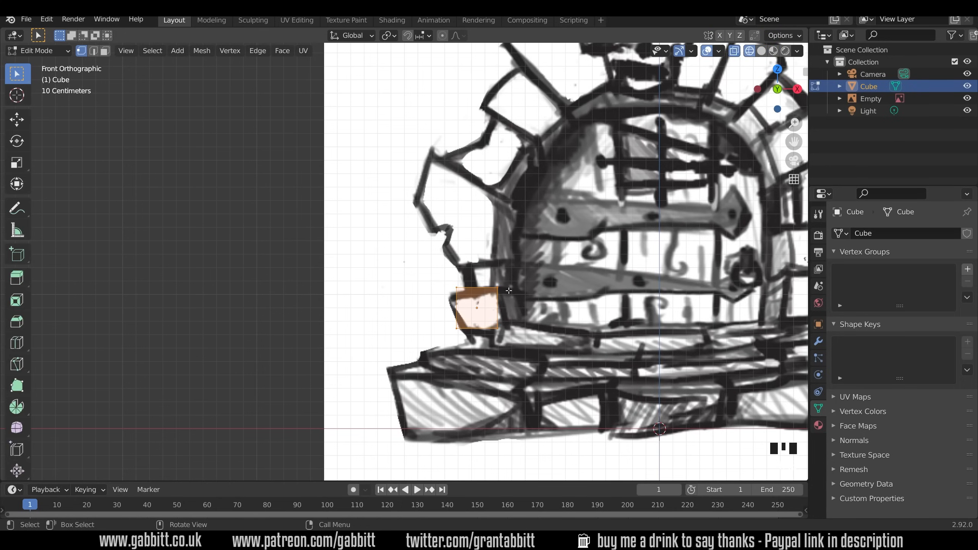
mouse_move(66, 140)
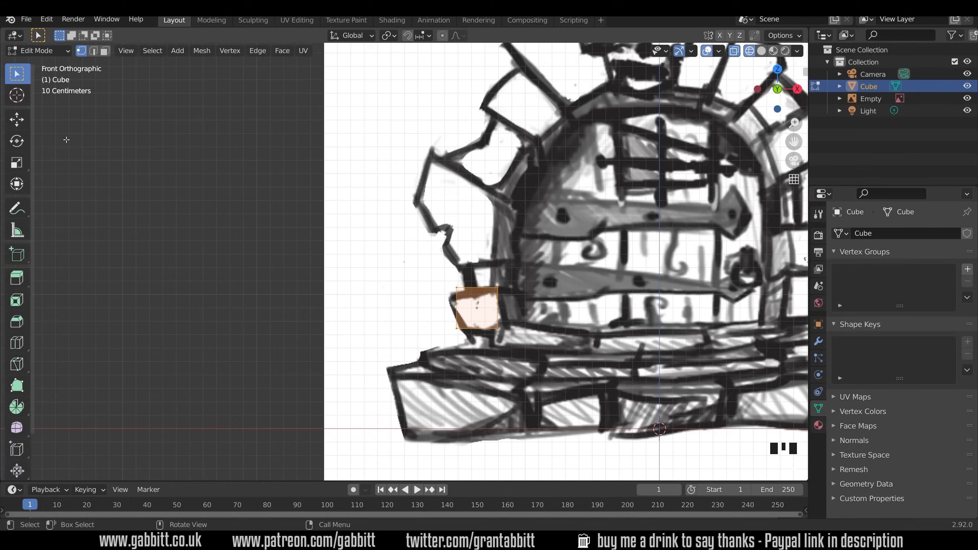
Step: Move the block's corner vertices so it tapers to match the sketched stone
left_click(39, 50)
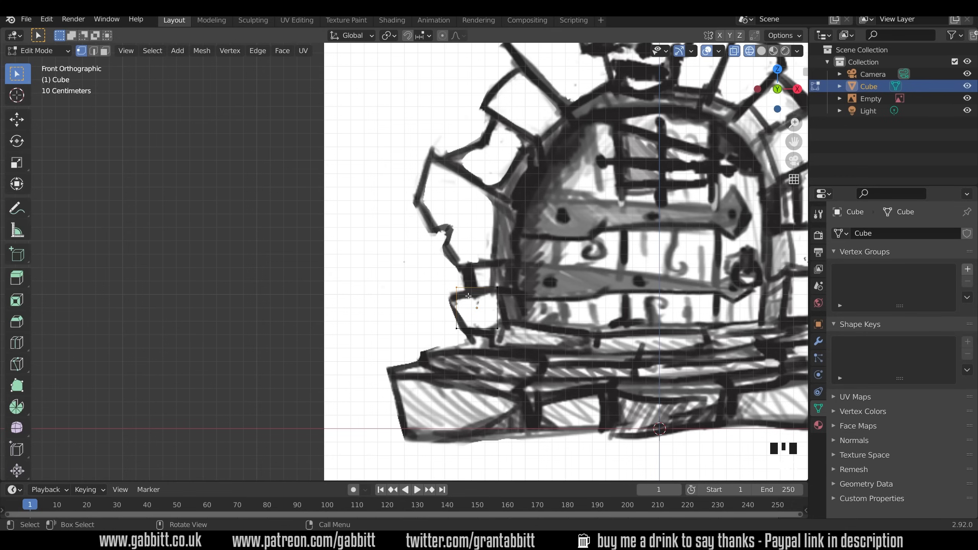
left_click_drag(467, 295, 465, 332)
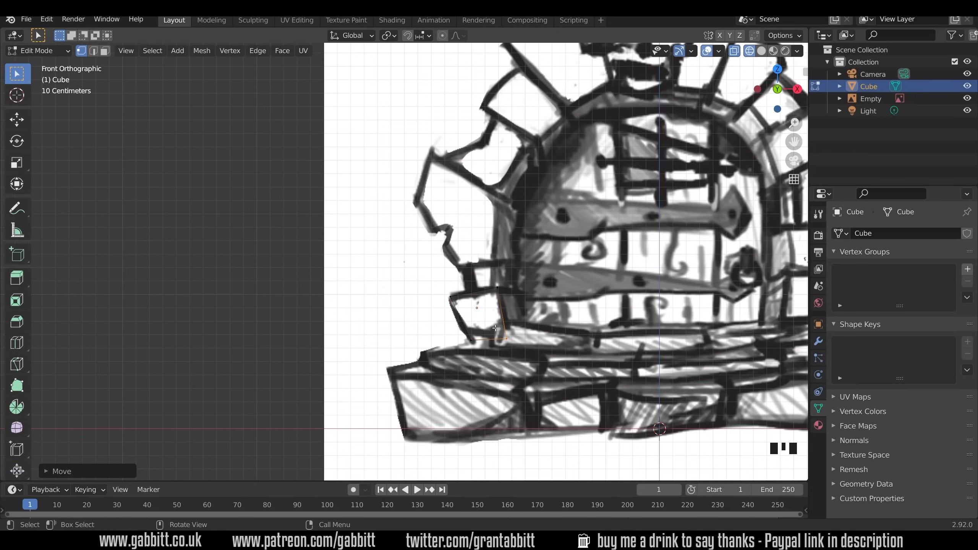
key("Tab")
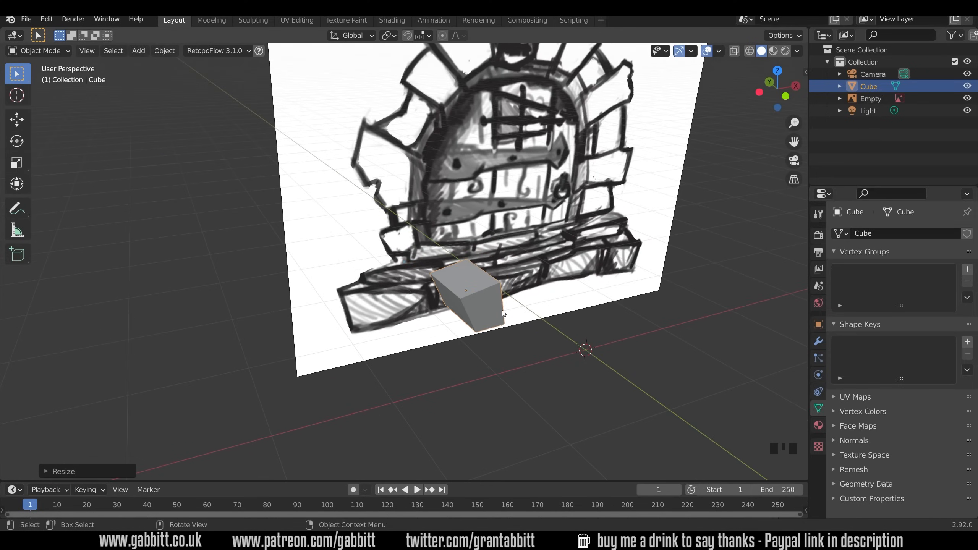
Step: Resize a duplicated block in front view and position it on the next arch stone up
key("KP_1")
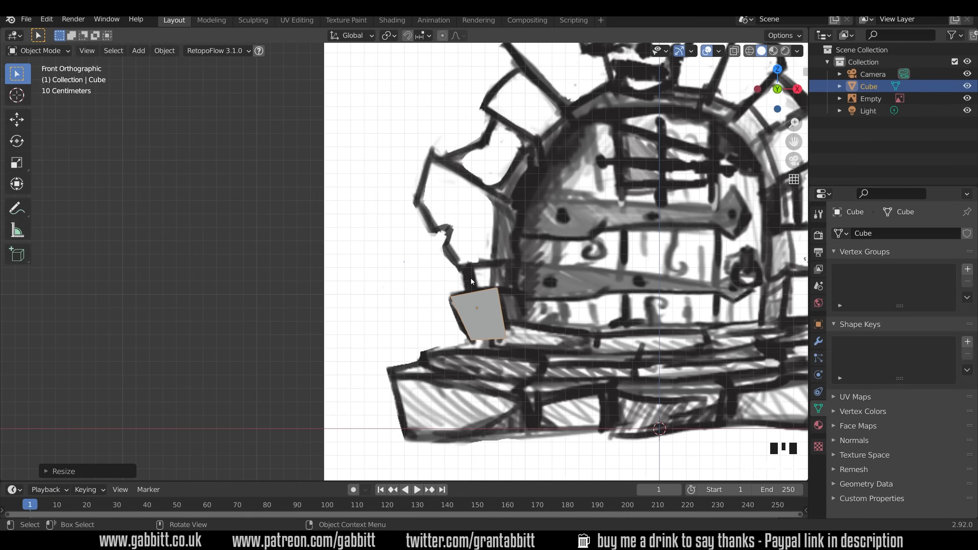
left_click_drag(476, 309, 491, 265)
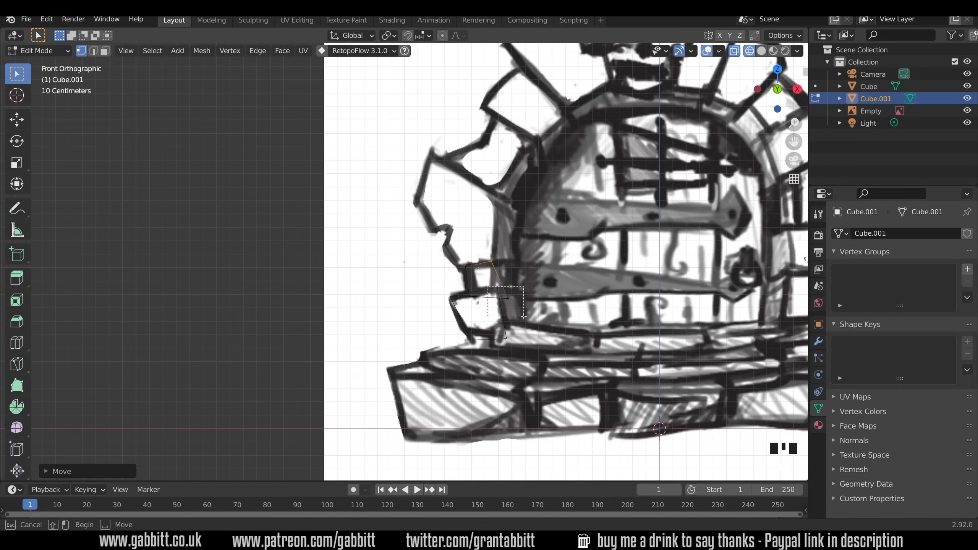
key("Tab")
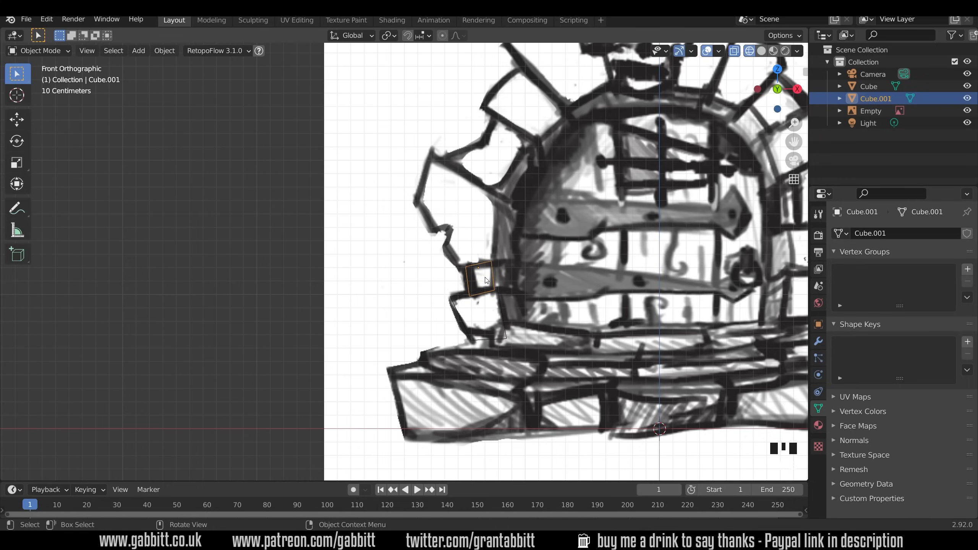
left_click_drag(480, 279, 467, 219)
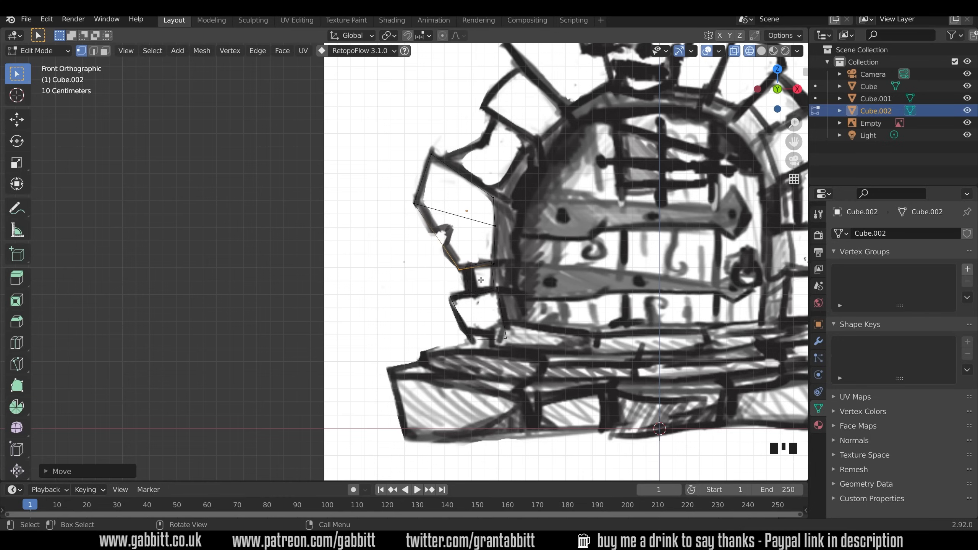
mouse_move(464, 304)
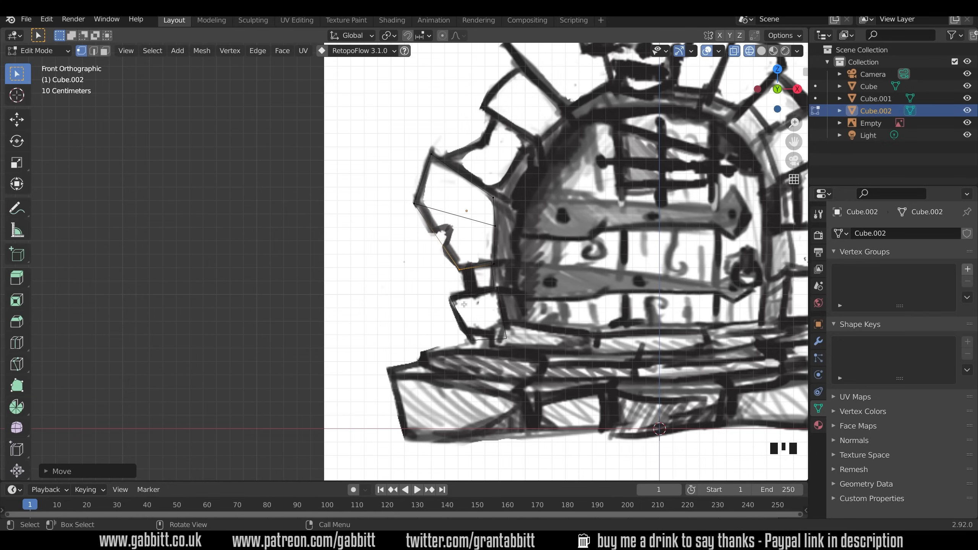
mouse_move(513, 289)
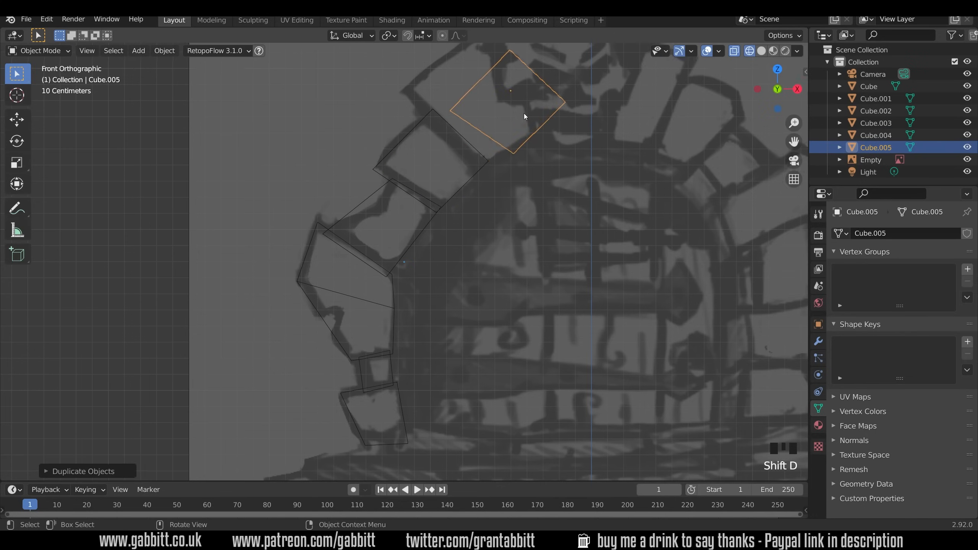
Step: Move the top stone's corners onto the sketch so blocks run over the whole arch
key("Tab")
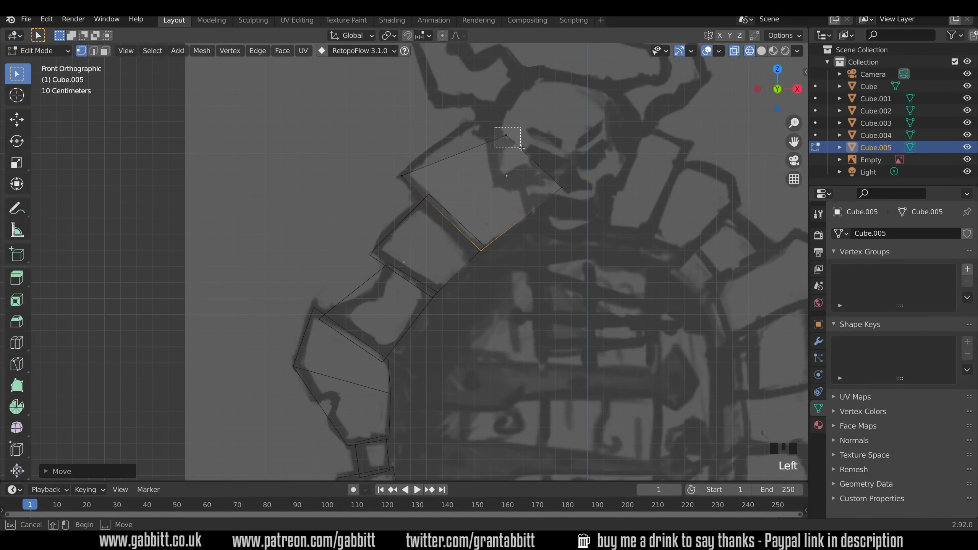
left_click_drag(521, 148, 562, 222)
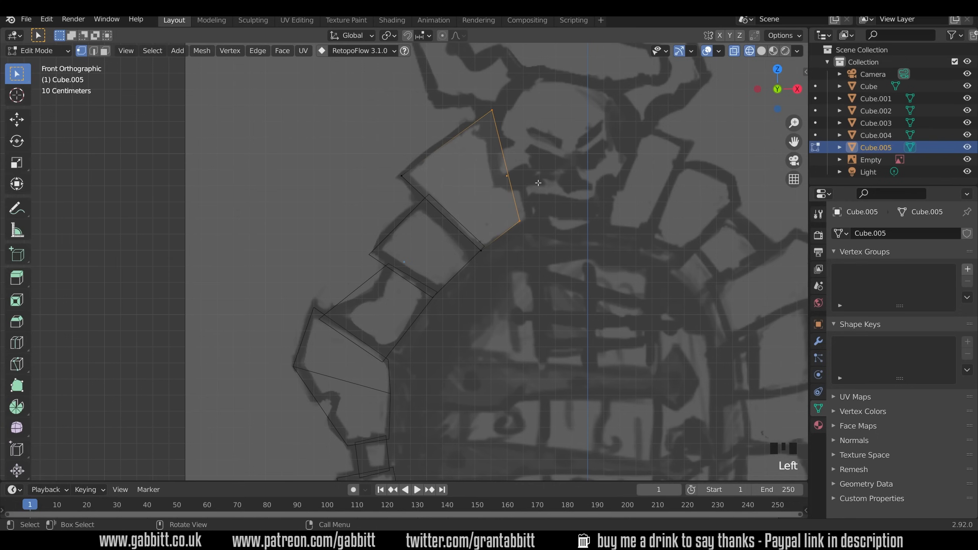
left_click_drag(514, 175, 586, 187)
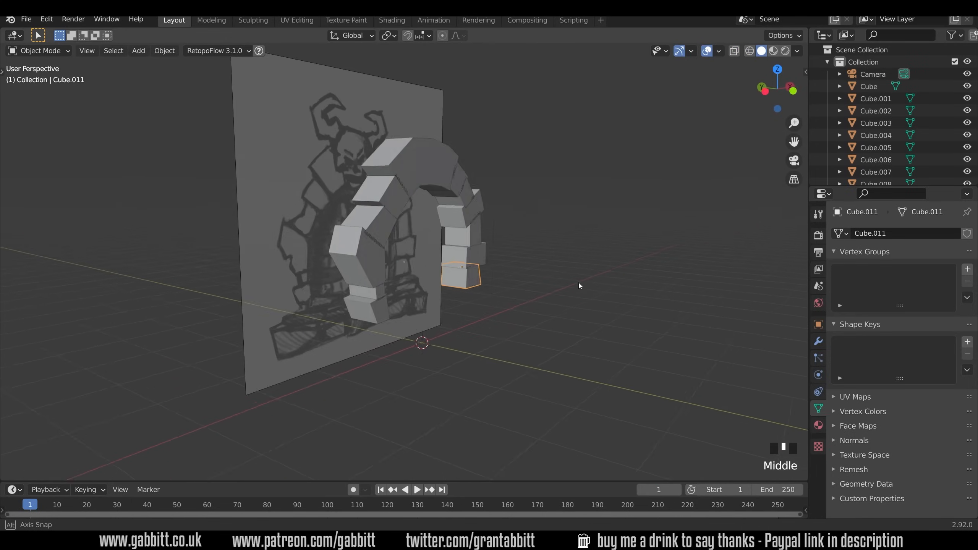
left_click_drag(579, 285, 429, 311)
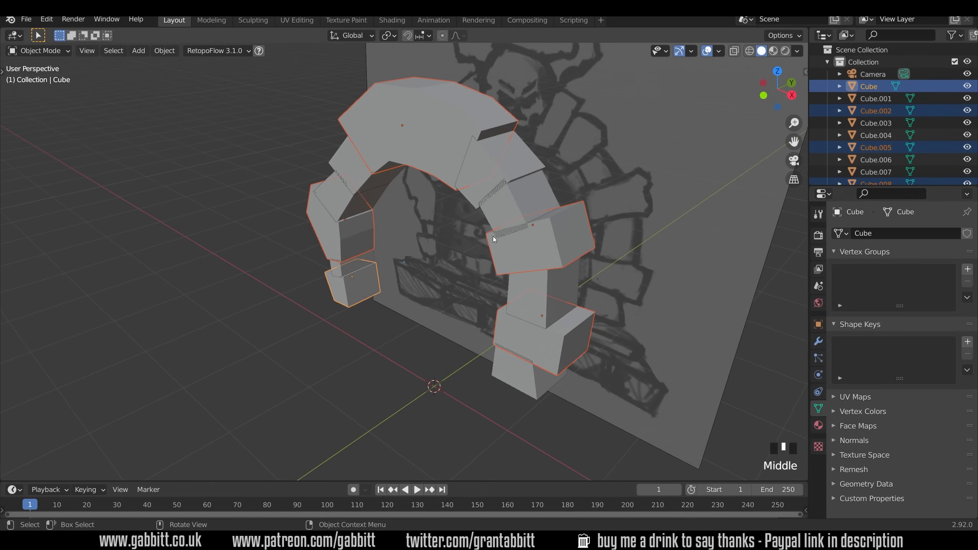
key("s")
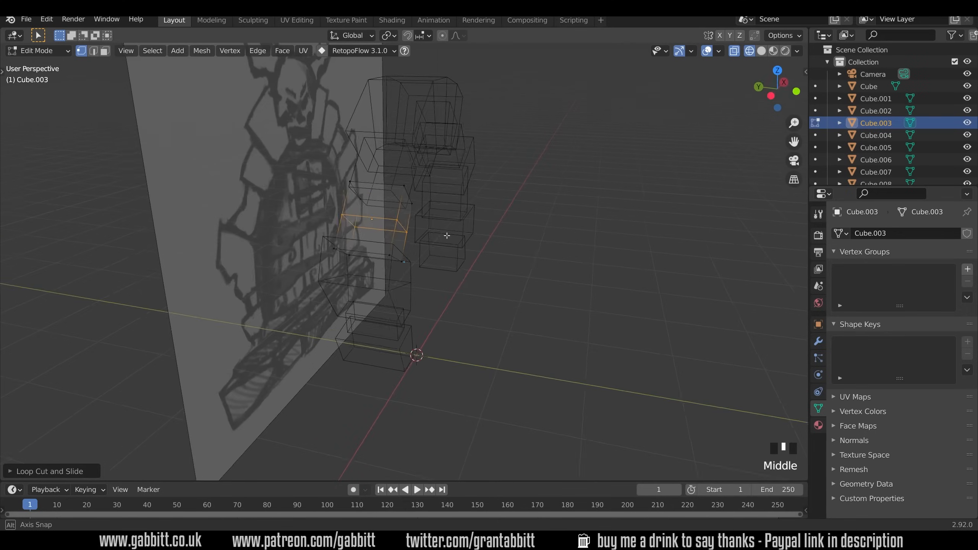
Step: View the finished ring of arch stones straight on over the sketch
key("KP_1")
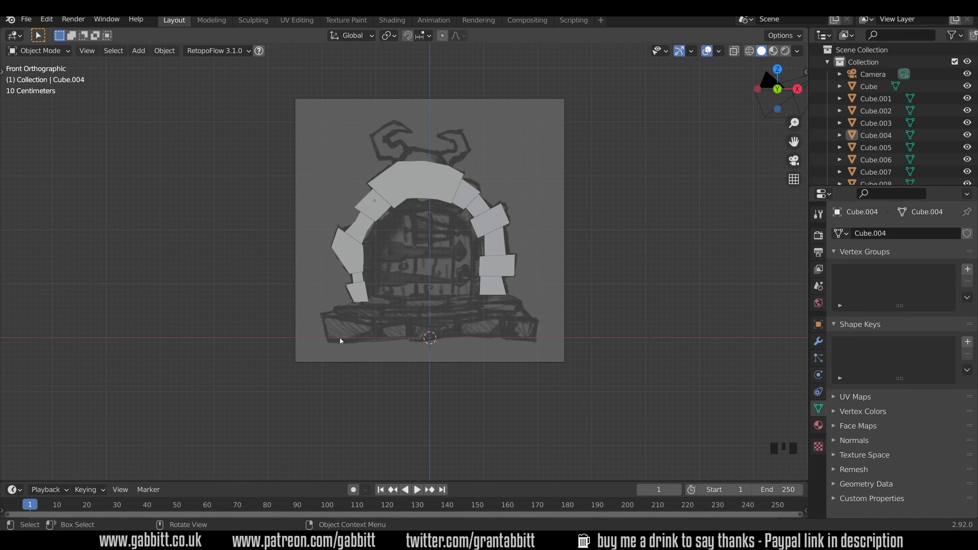
mouse_move(535, 329)
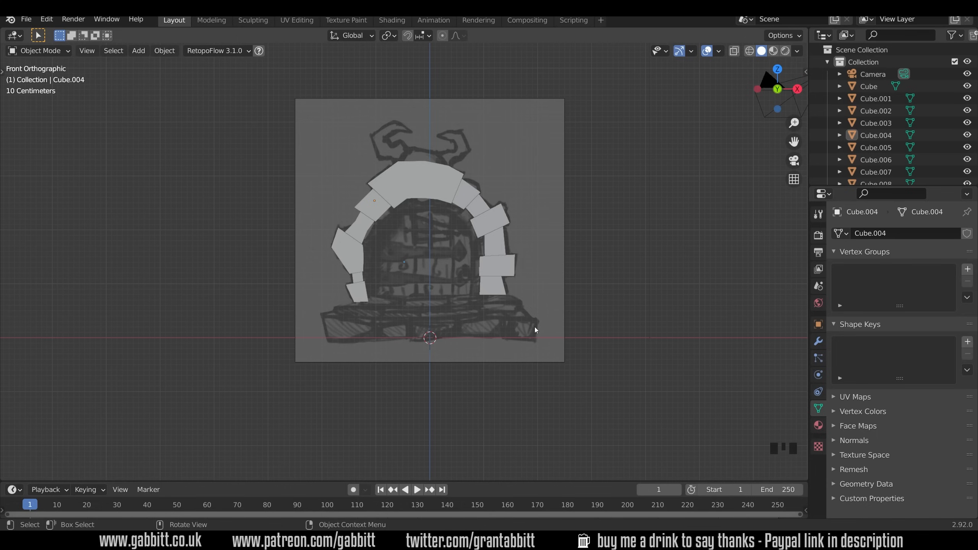
Step: Add a new cube as a wide flat base slab under the arch and start editing its top
key("shift+a")
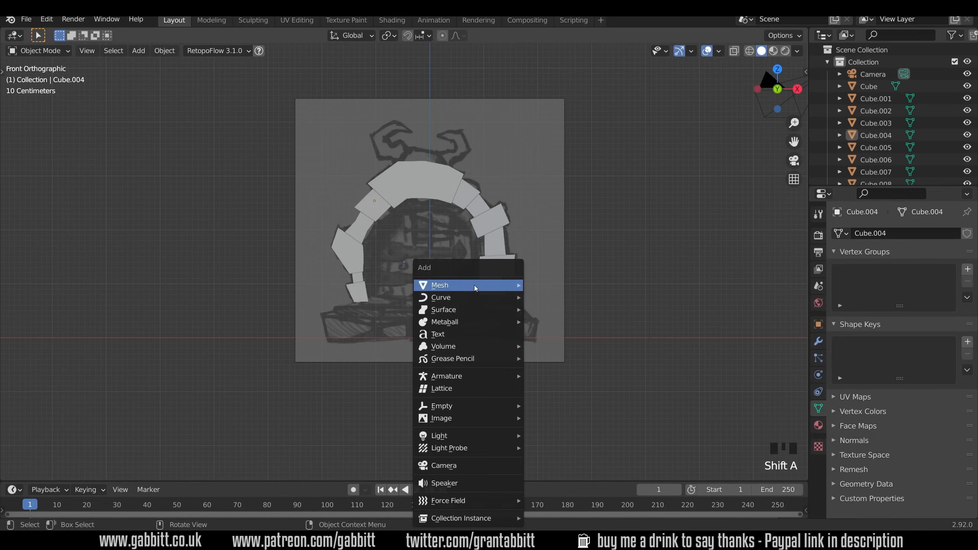
left_click(440, 285)
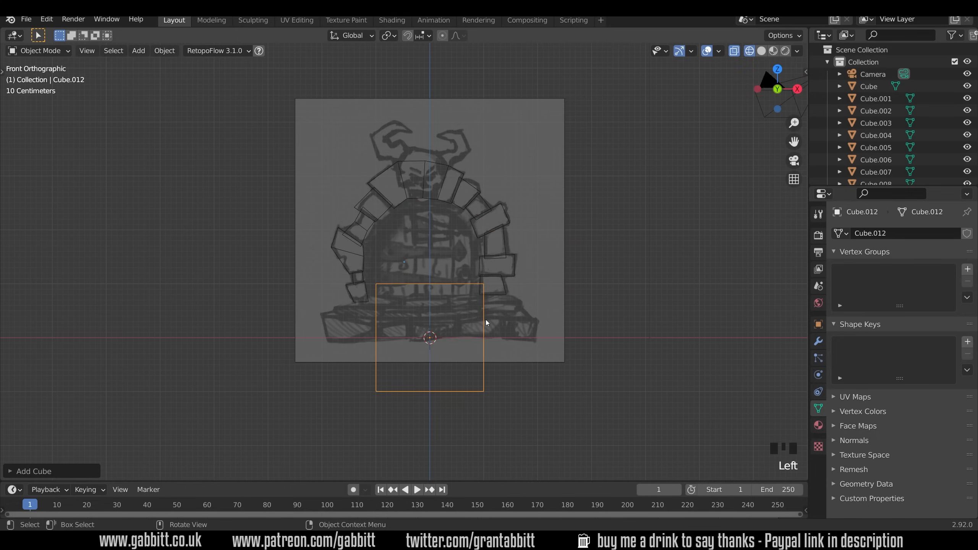
key("Tab")
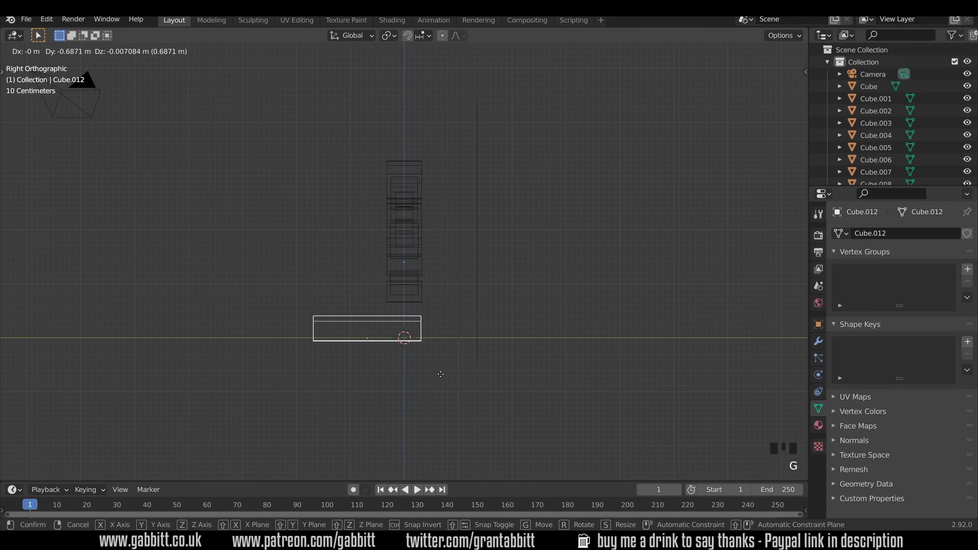
key("Tab")
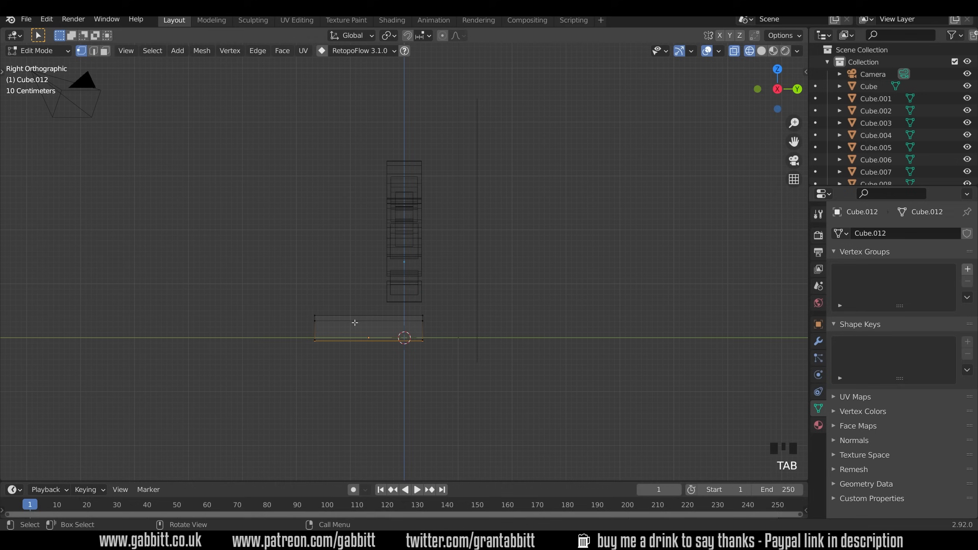
key("ctrl+r")
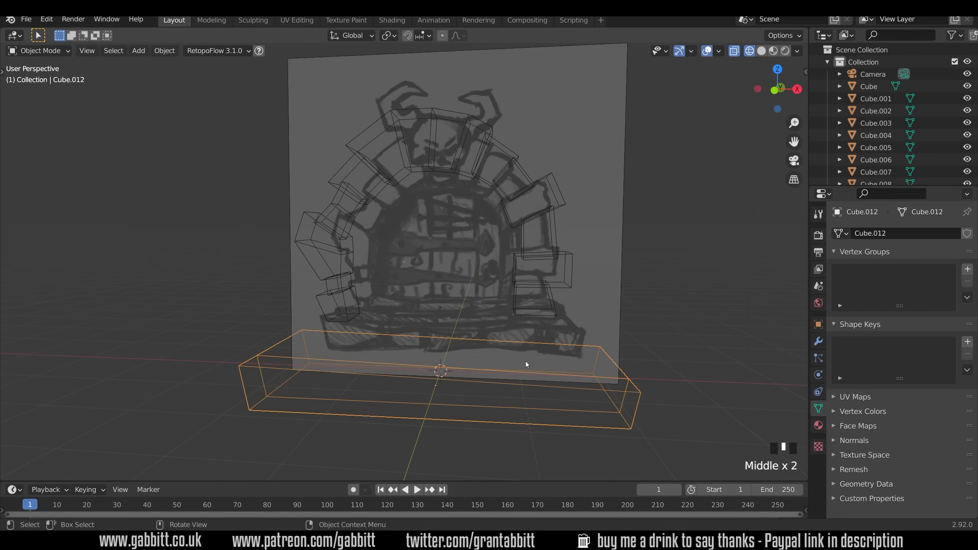
left_click_drag(526, 364, 606, 474)
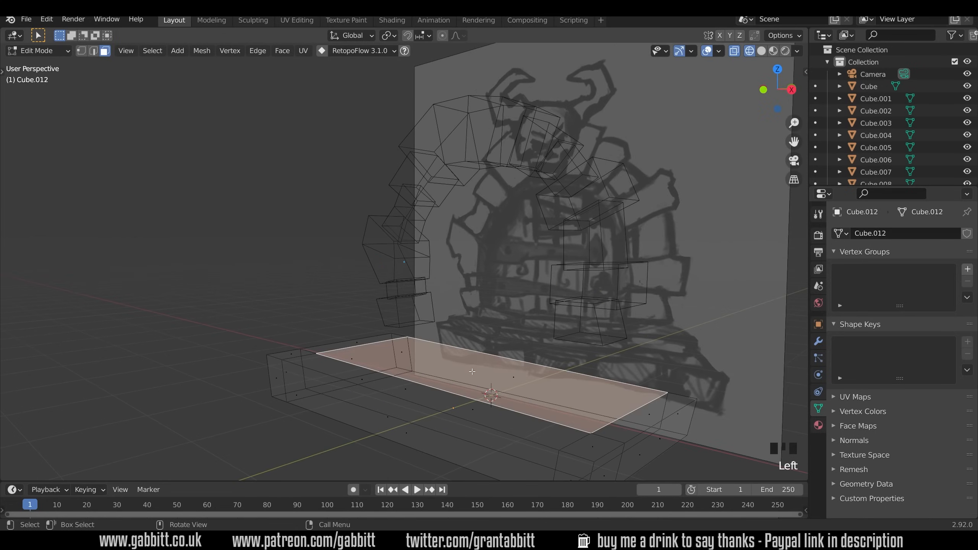
Step: Extrude the slab's top face upward into a narrower raised step
key("e")
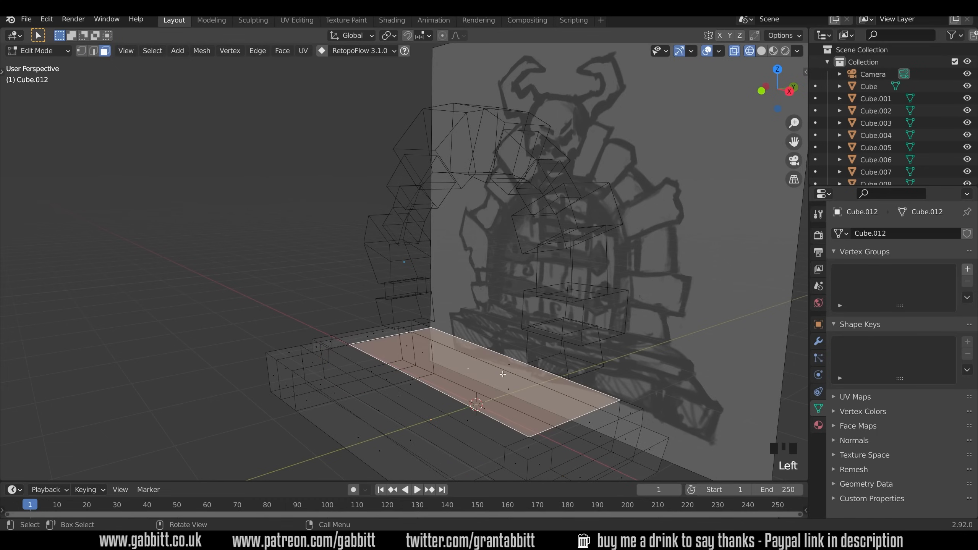
left_click_drag(502, 375, 601, 359)
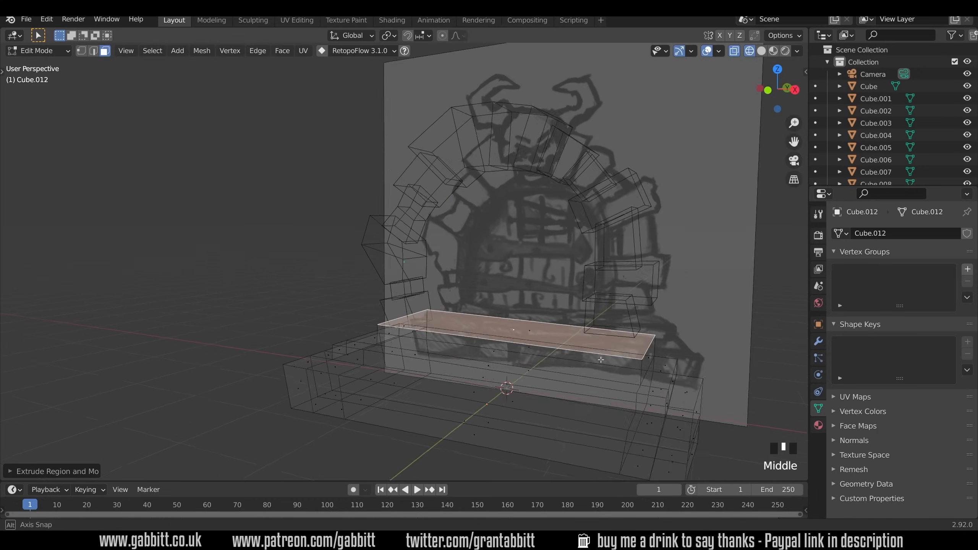
key("KP_1")
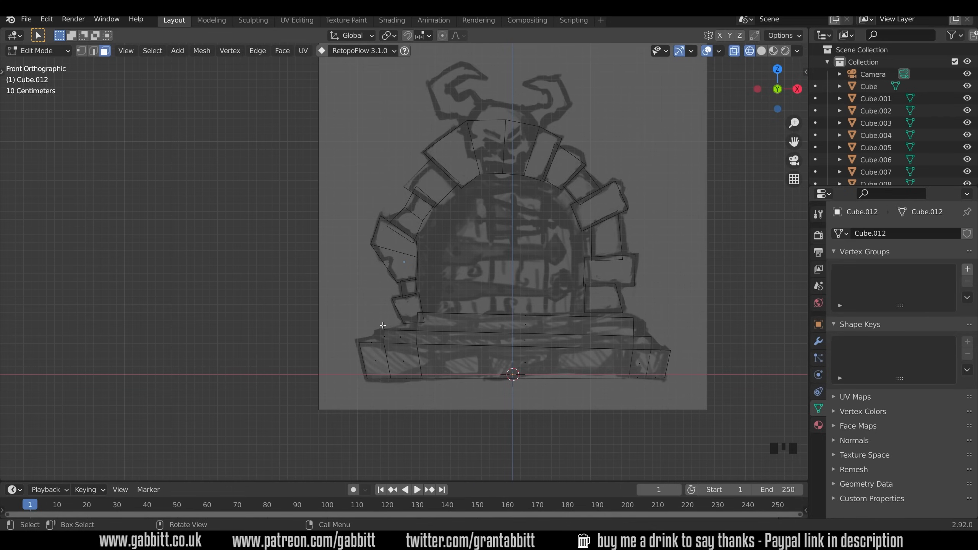
Step: Pull the base's vertices into tiered, flared steps following the sketch outline
key("g")
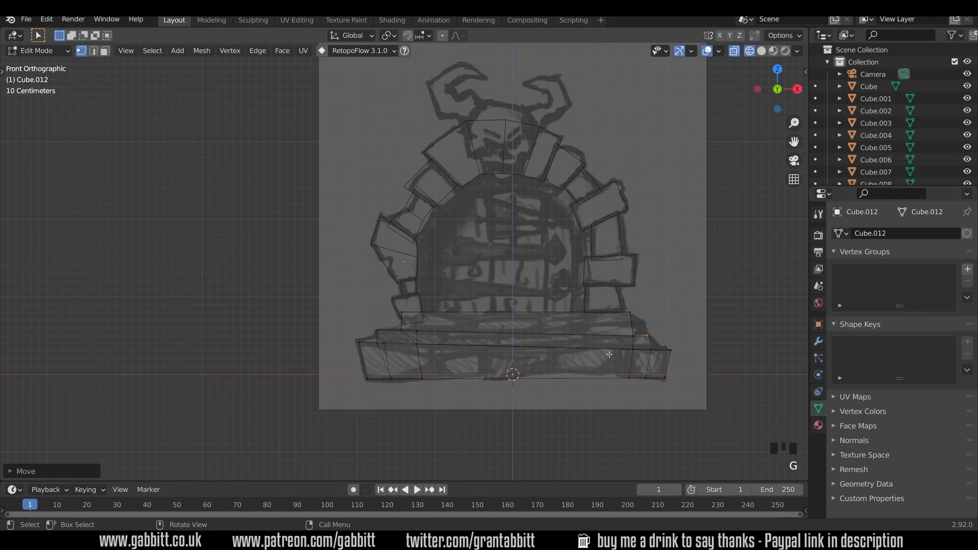
left_click_drag(511, 250, 561, 387)
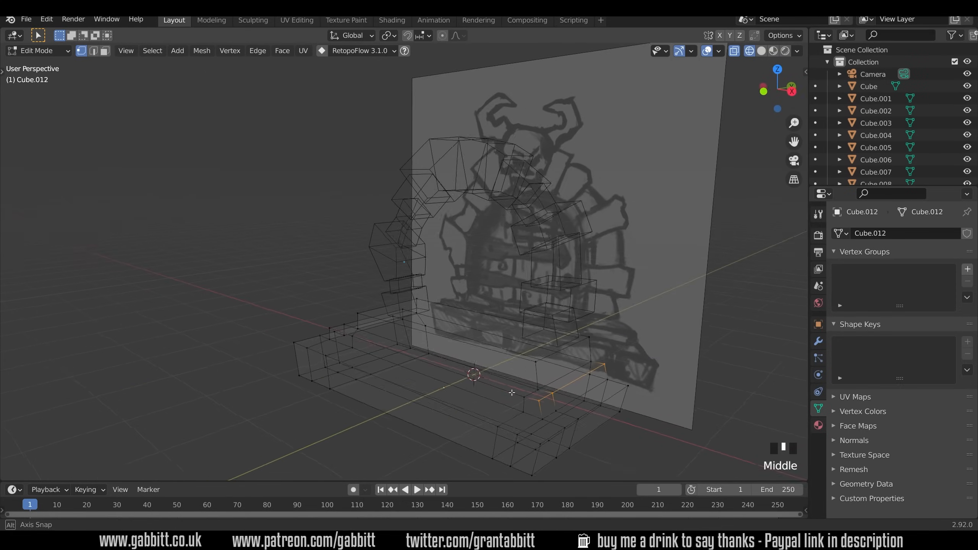
left_click_drag(511, 393, 552, 323)
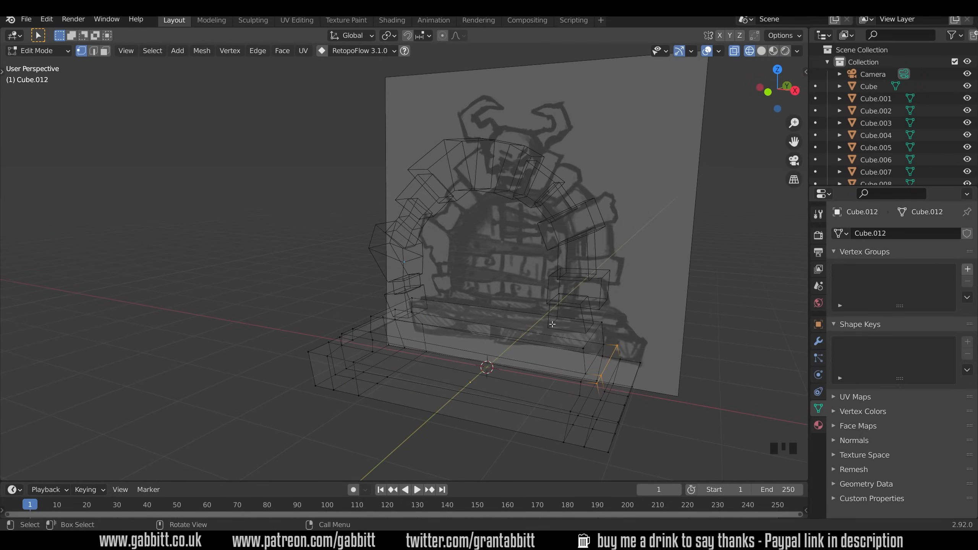
mouse_move(473, 343)
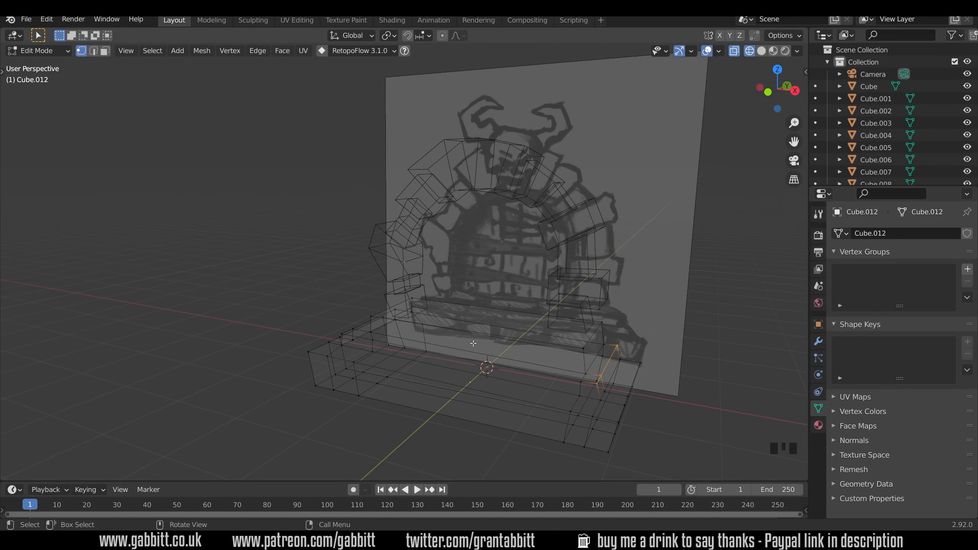
mouse_move(495, 349)
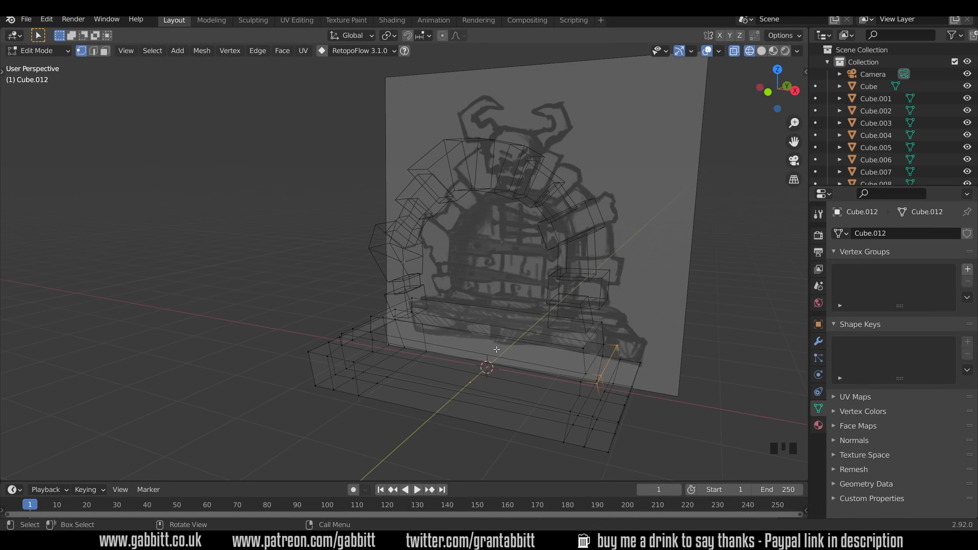
mouse_move(548, 346)
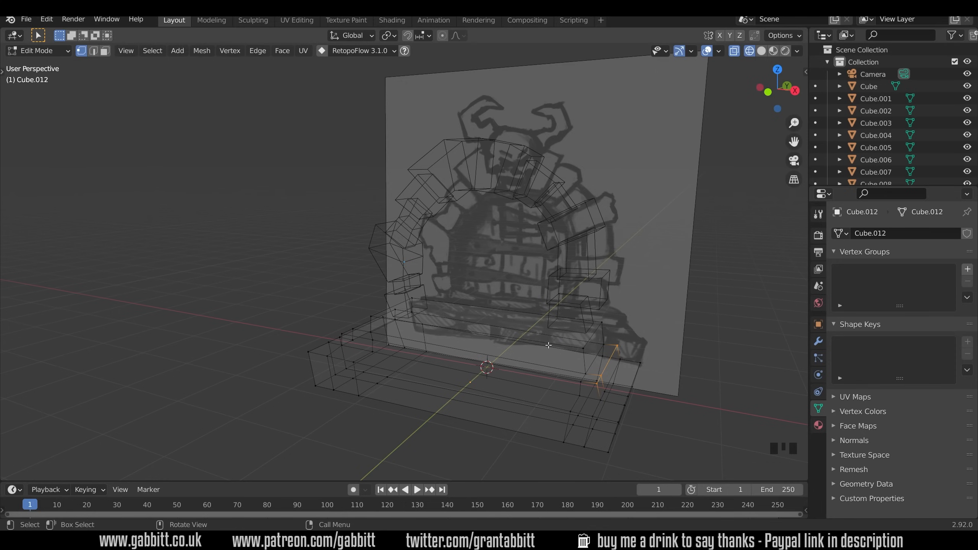
mouse_move(580, 367)
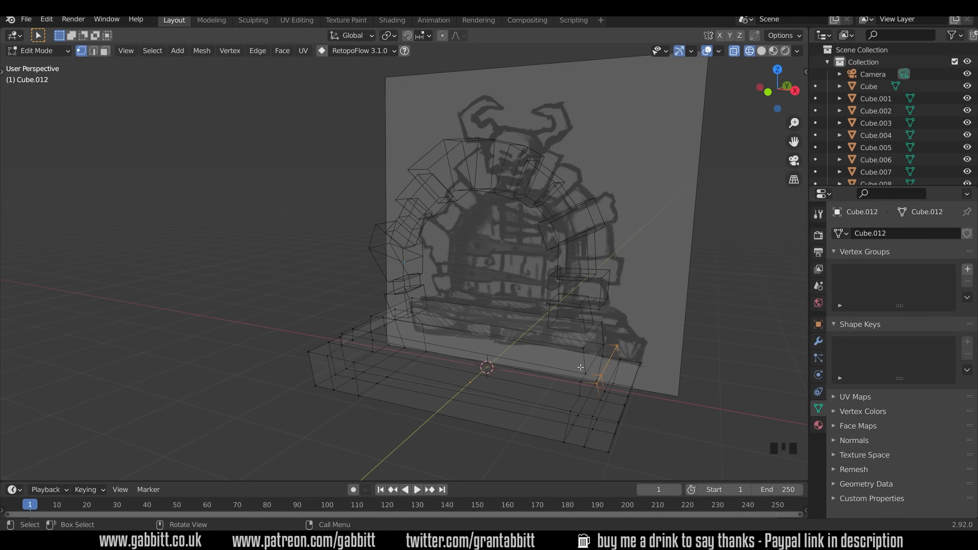
left_click_drag(580, 369, 556, 135)
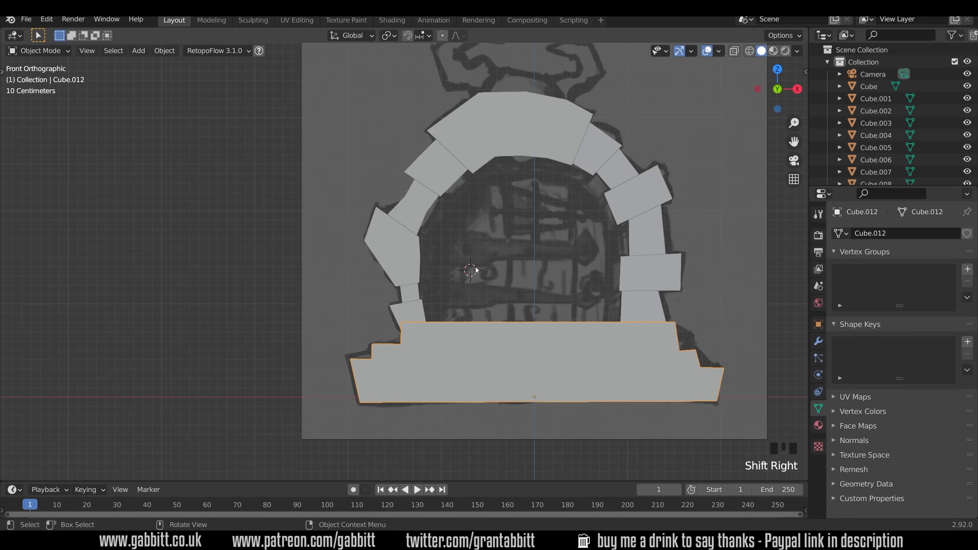
Step: Add a door panel mesh and shape its vertices to fill the arch with a curved top
key("shift+a")
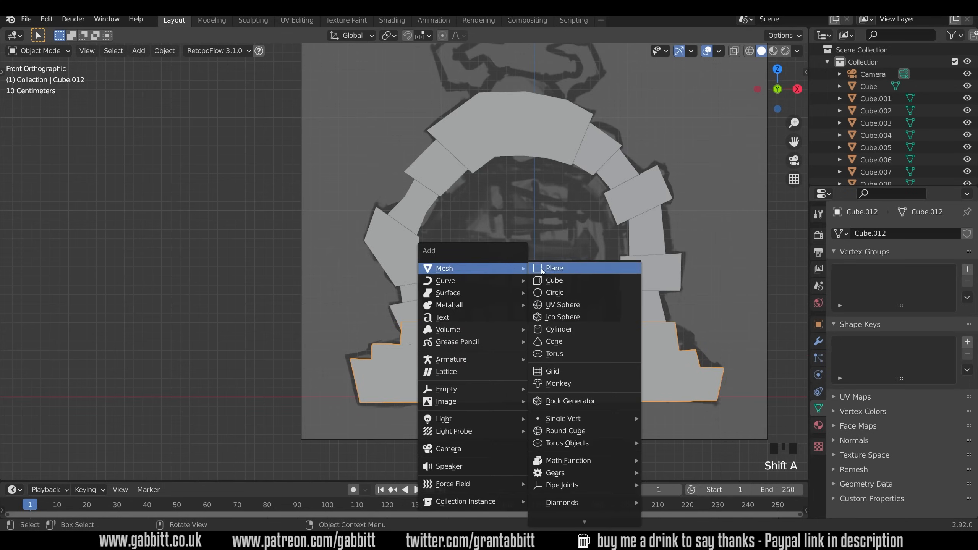
left_click(553, 280)
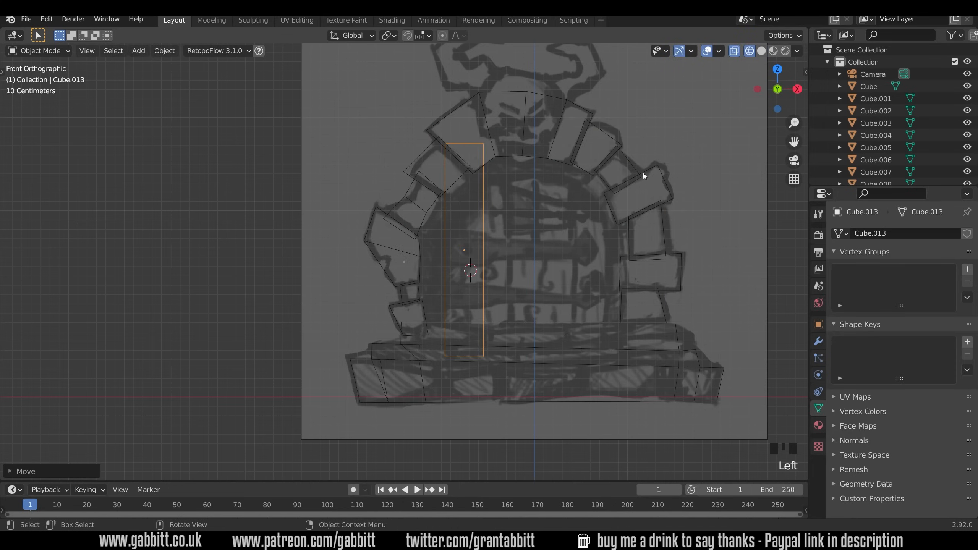
key("g")
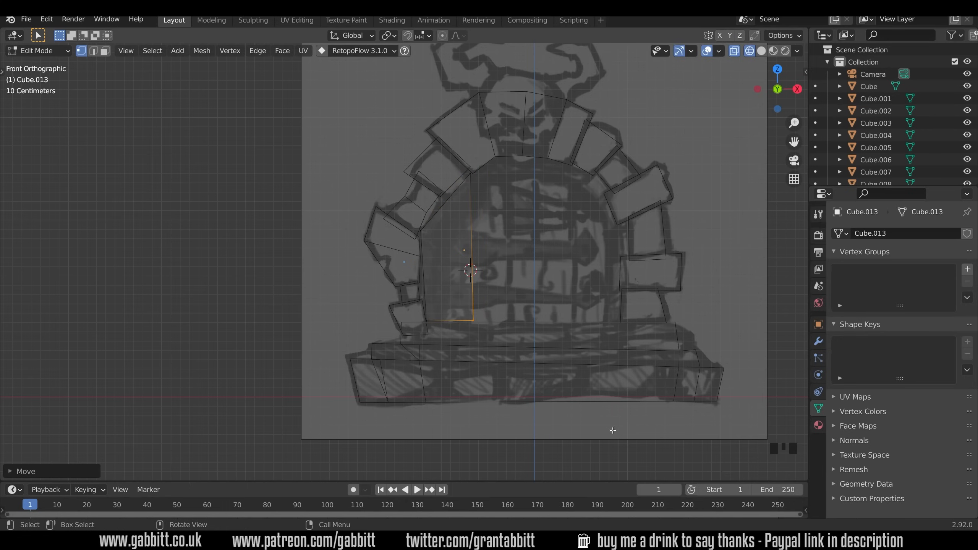
mouse_move(483, 288)
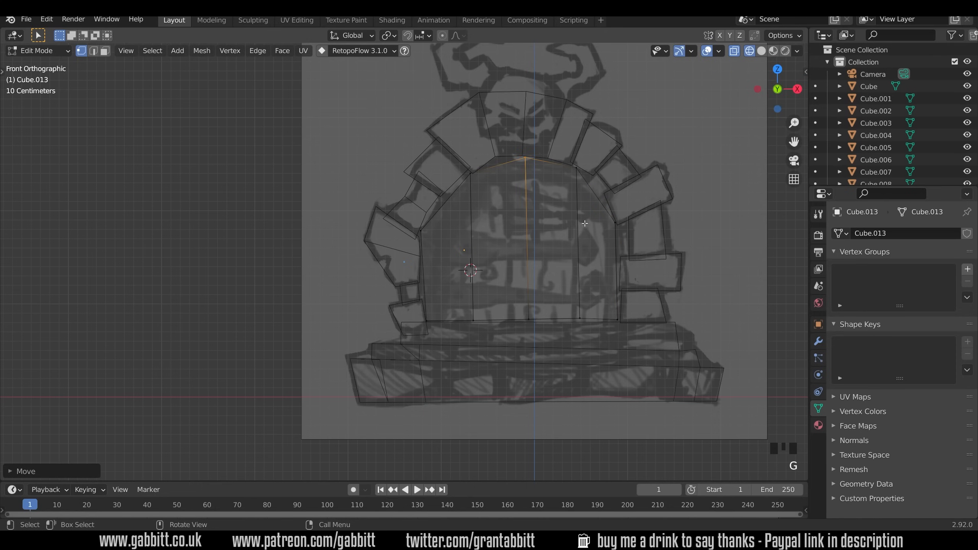
mouse_move(643, 291)
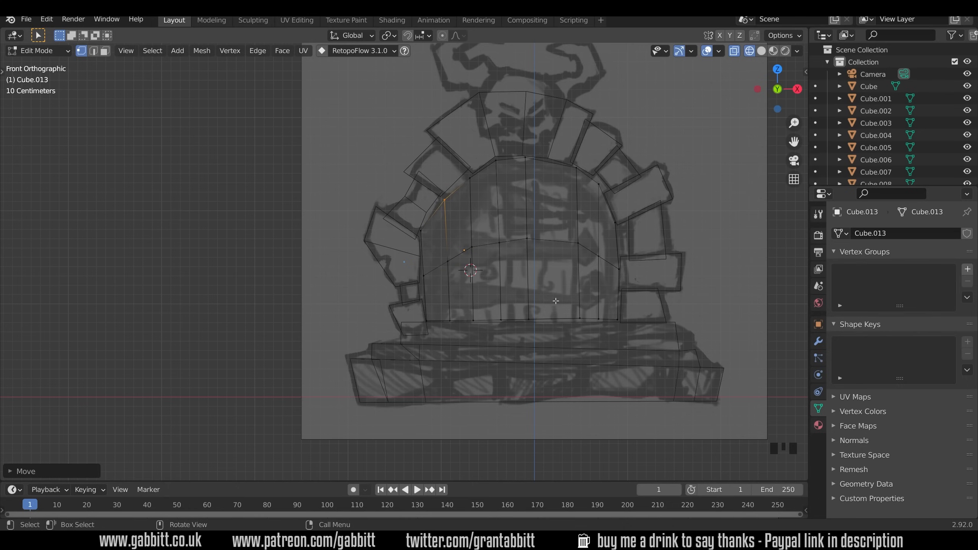
mouse_move(596, 275)
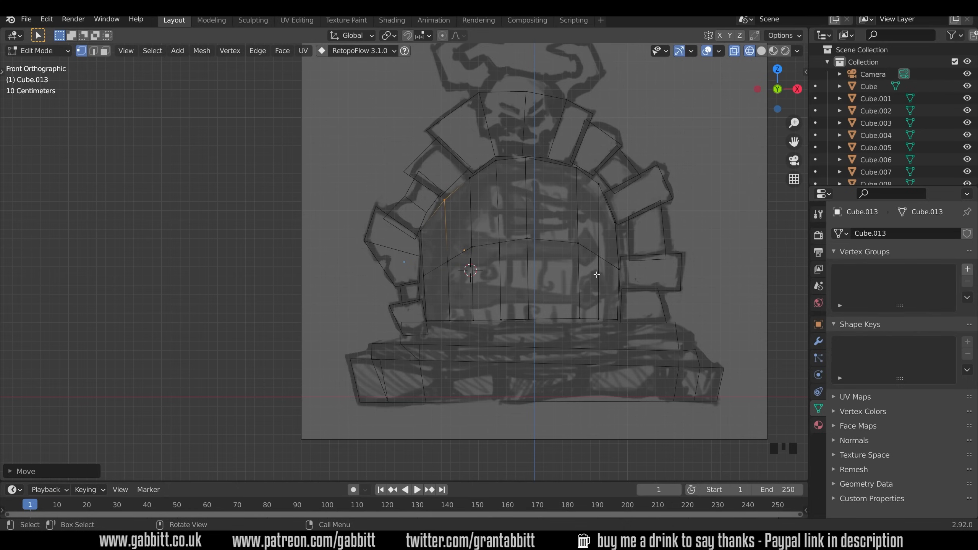
mouse_move(436, 272)
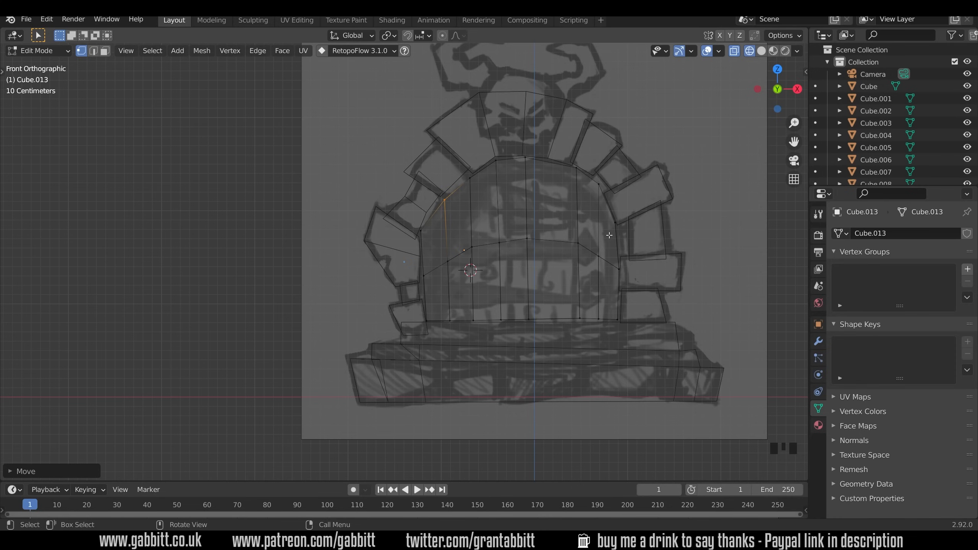
key("Tab")
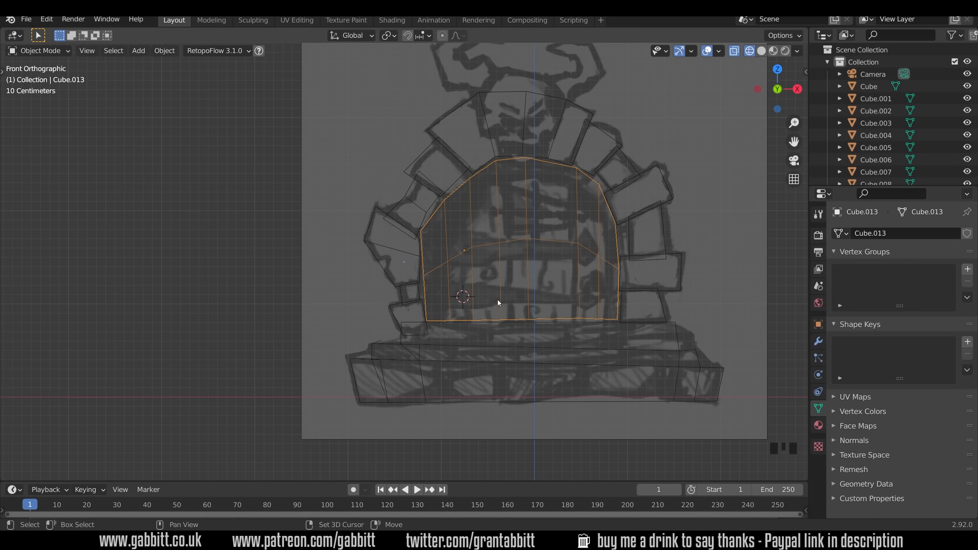
Step: Add a plane, stretch it along the lower bar and merge its end vertices into a pointed tip
key("shift+a")
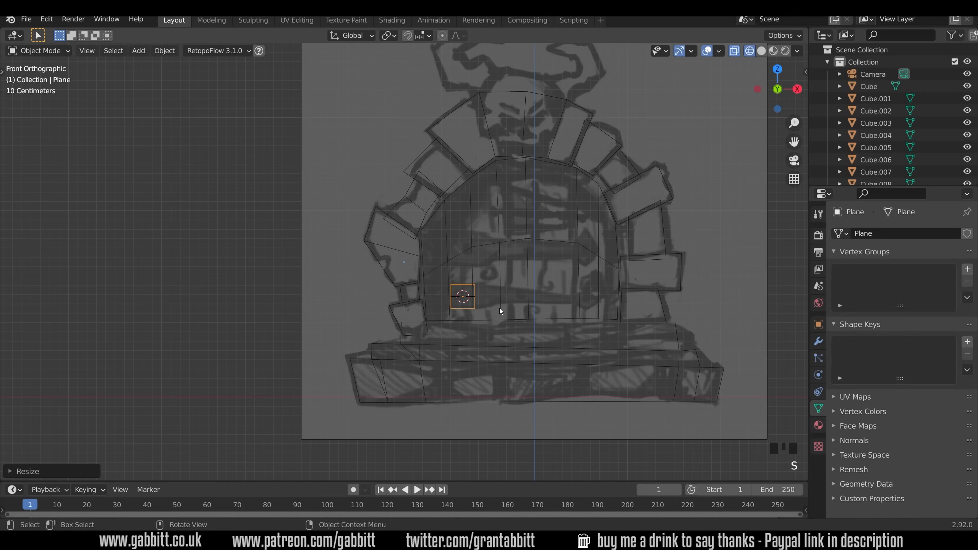
key("Tab")
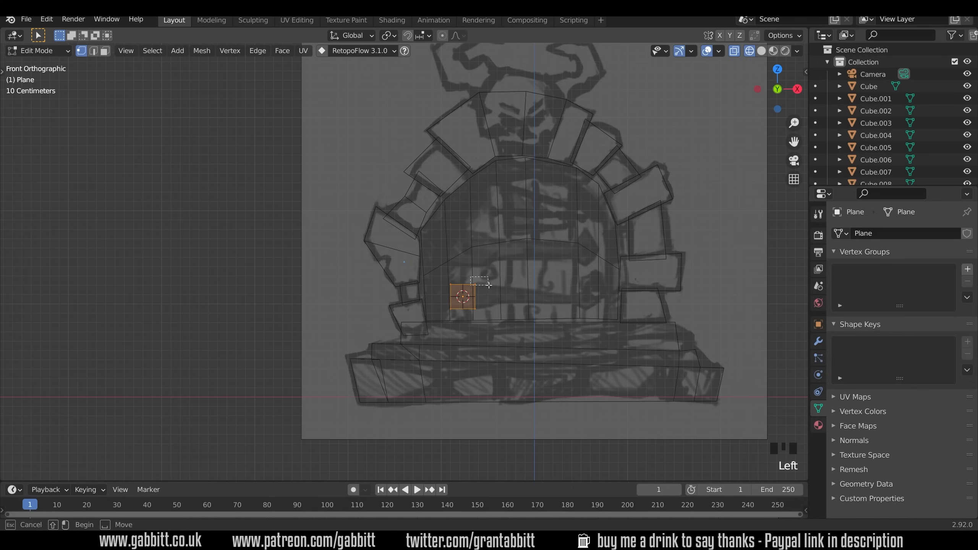
key("g")
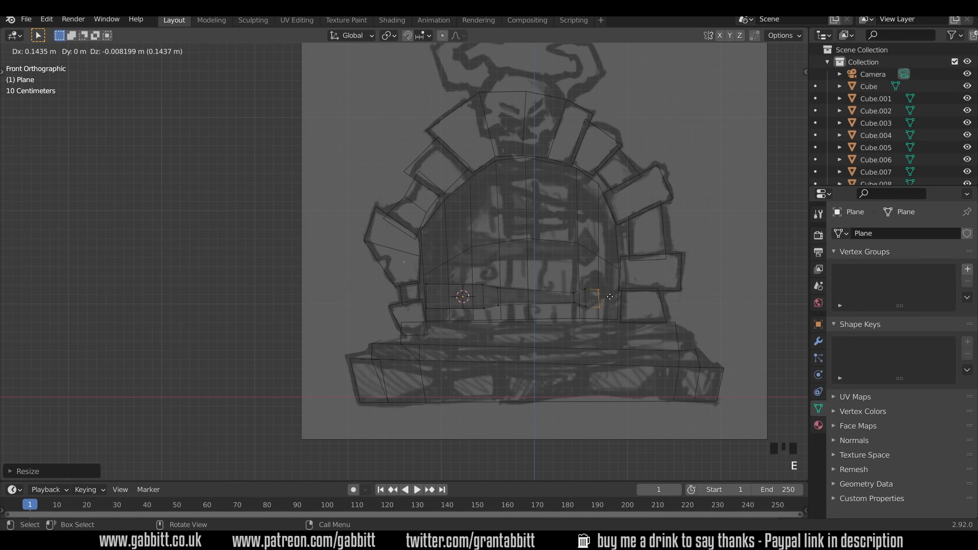
key("m")
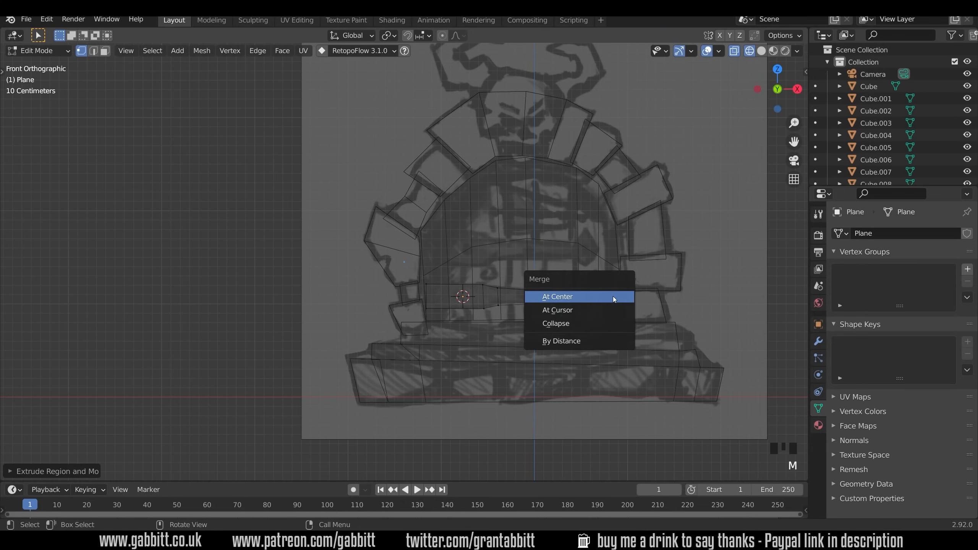
left_click(557, 297)
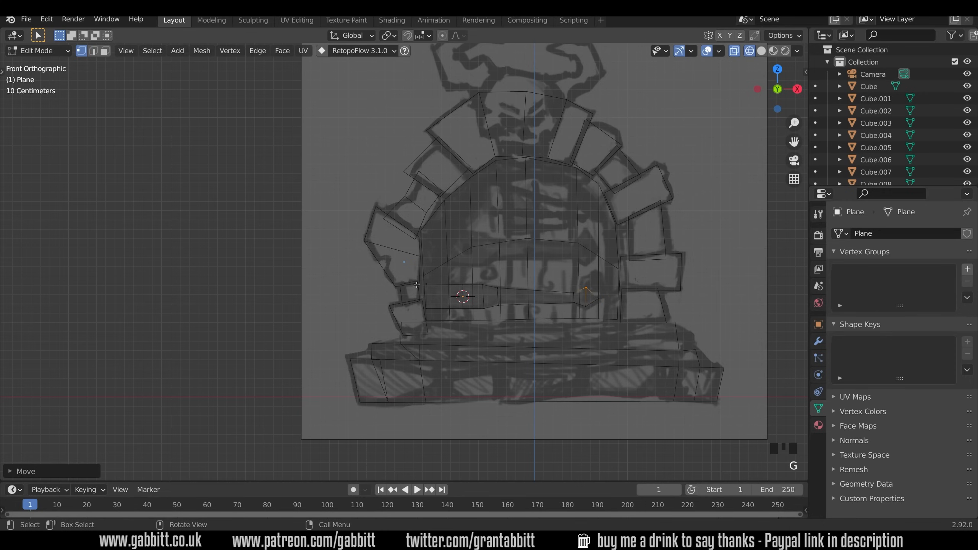
mouse_move(448, 307)
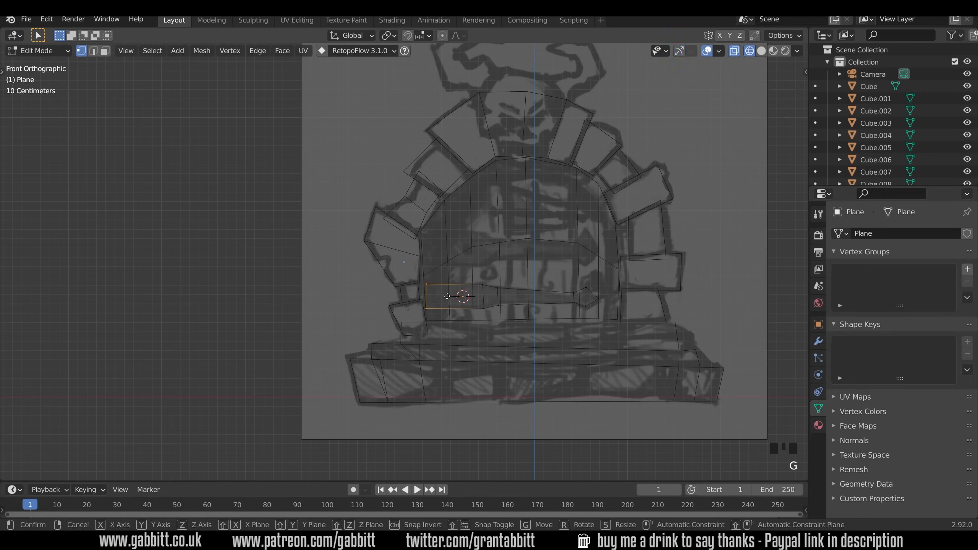
key("Tab")
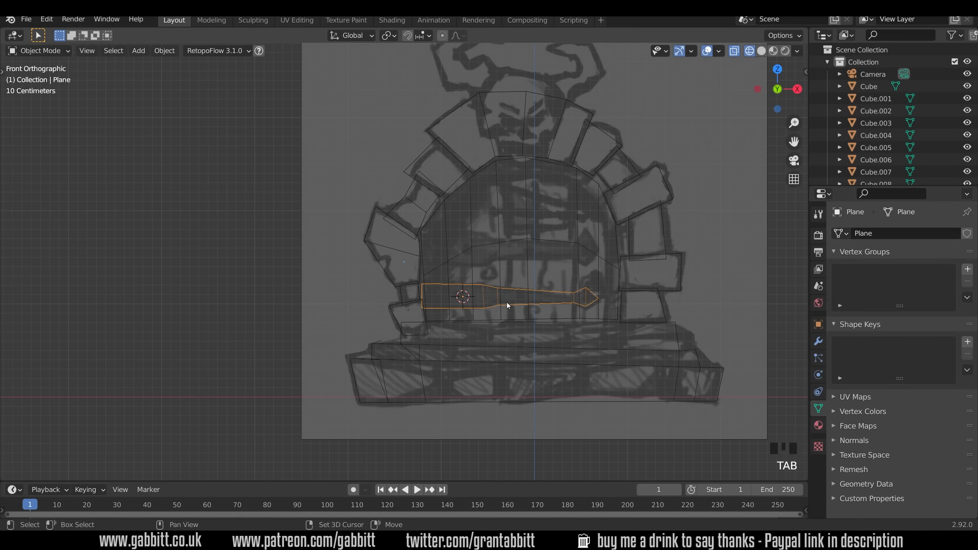
Step: Duplicate the pointed bar plane and move the copy up onto the upper cross bar
key("Tab")
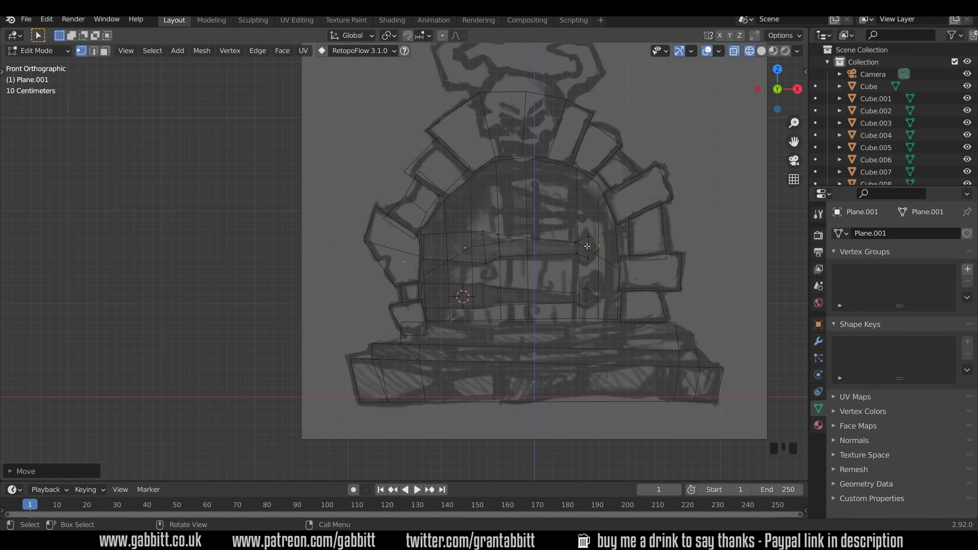
mouse_move(562, 181)
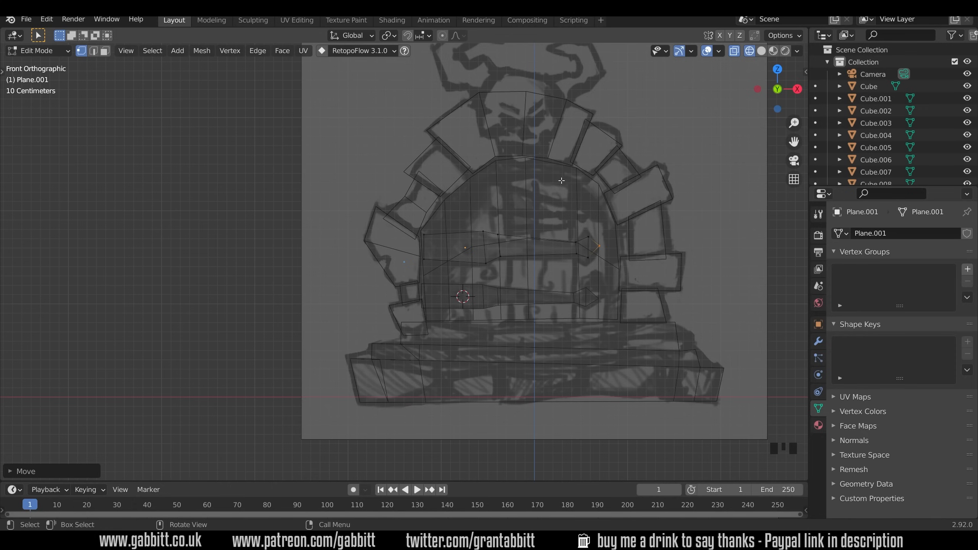
key("Tab")
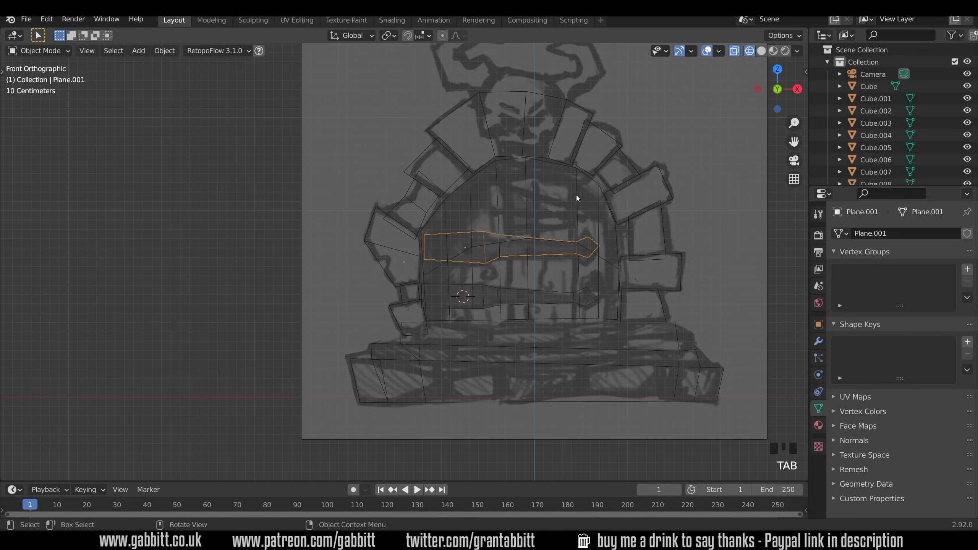
Step: Edit the door mesh's edge loops so the pointed bar outlines are cut into its surface
key("Tab")
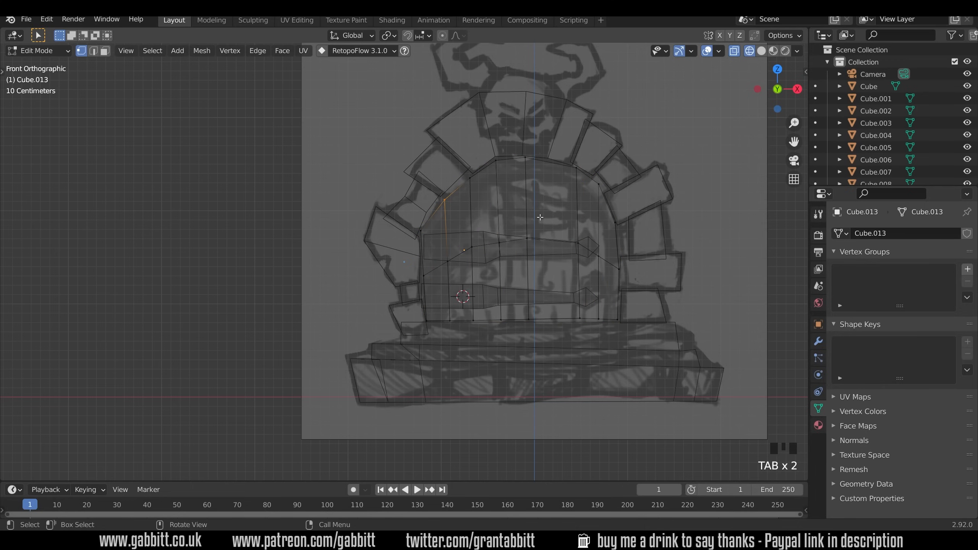
key("ctrl+r")
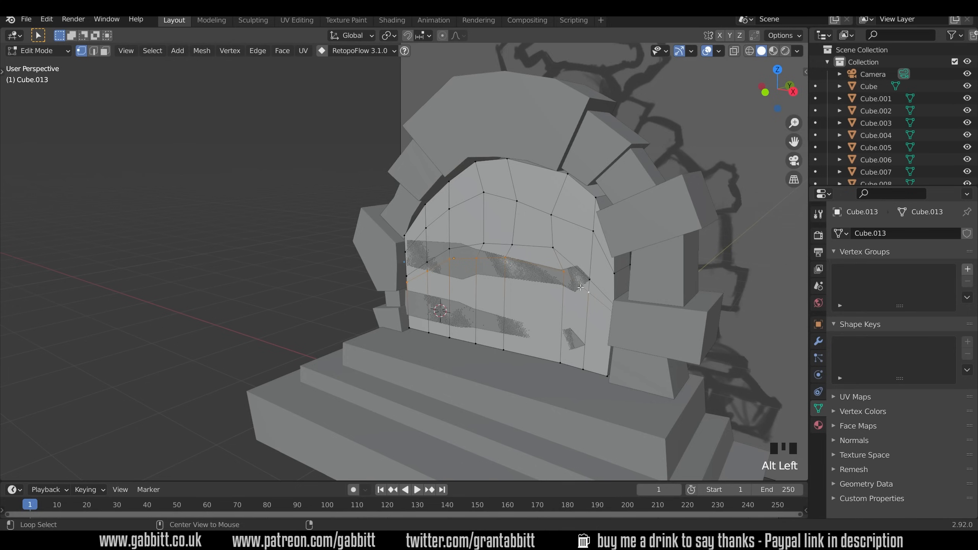
mouse_move(598, 299)
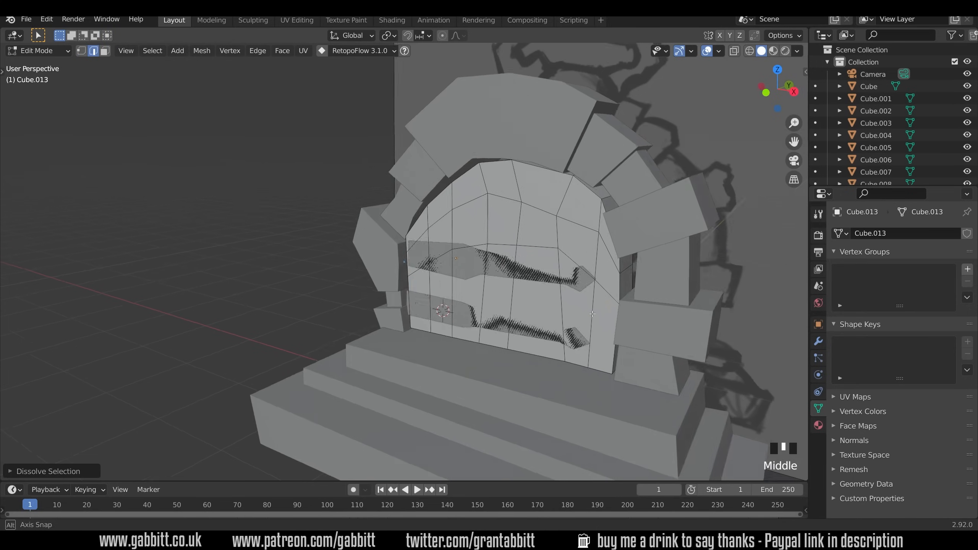
left_click_drag(592, 312, 556, 310)
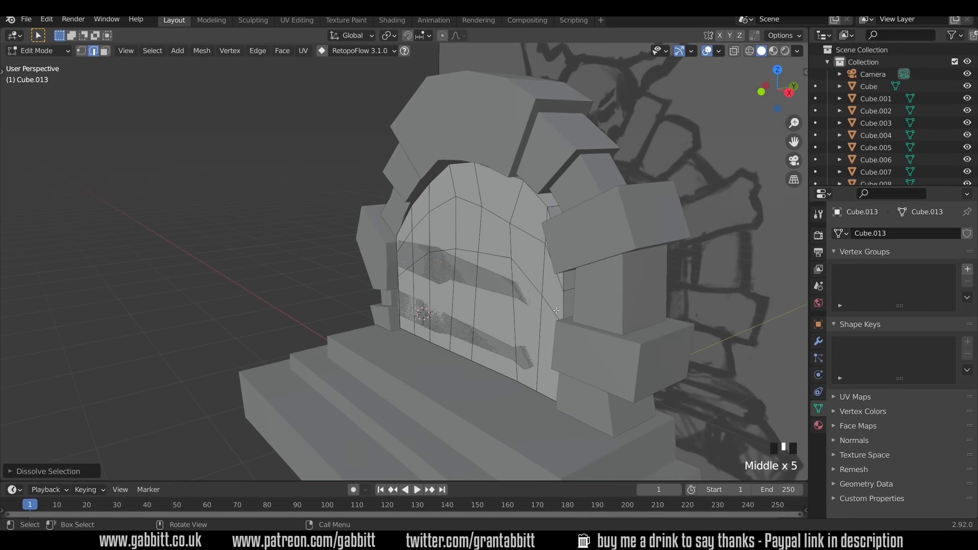
key("s")
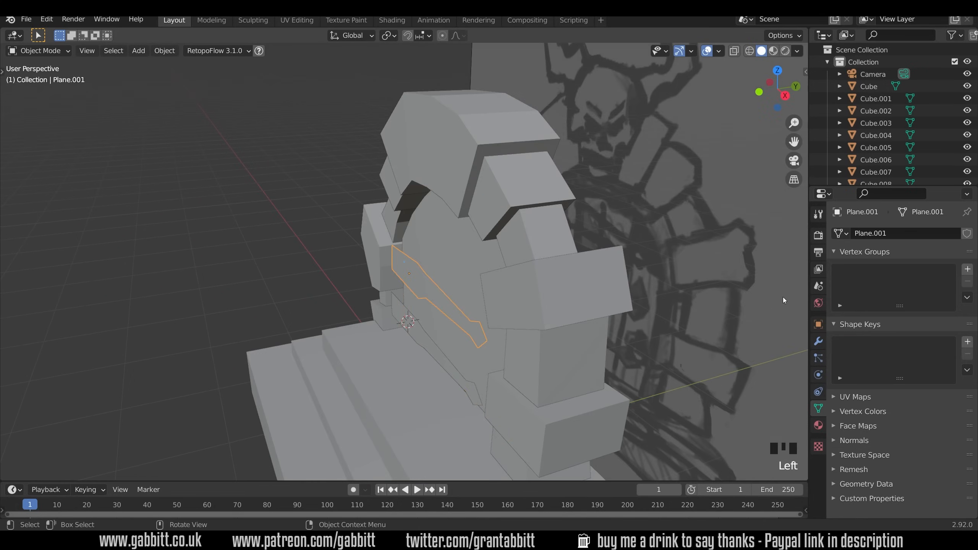
mouse_move(817, 342)
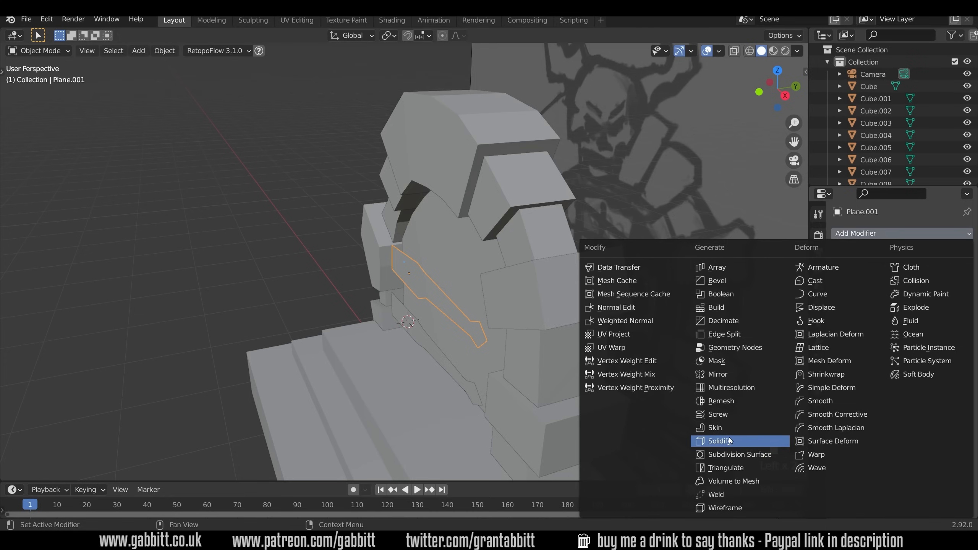
Step: Give the upper bar a Solidify modifier of 0.18 m and link it to the lower bar
left_click(724, 440)
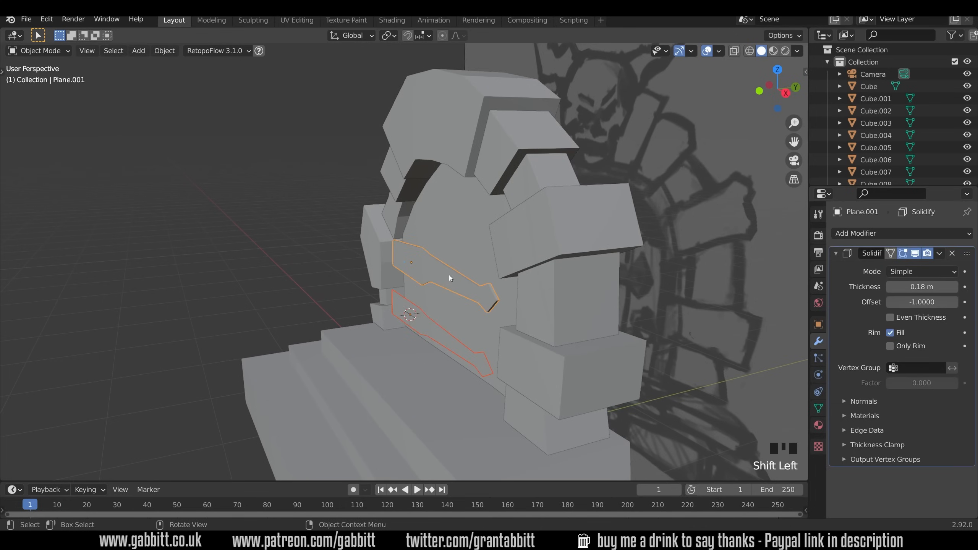
key("ctrl+l")
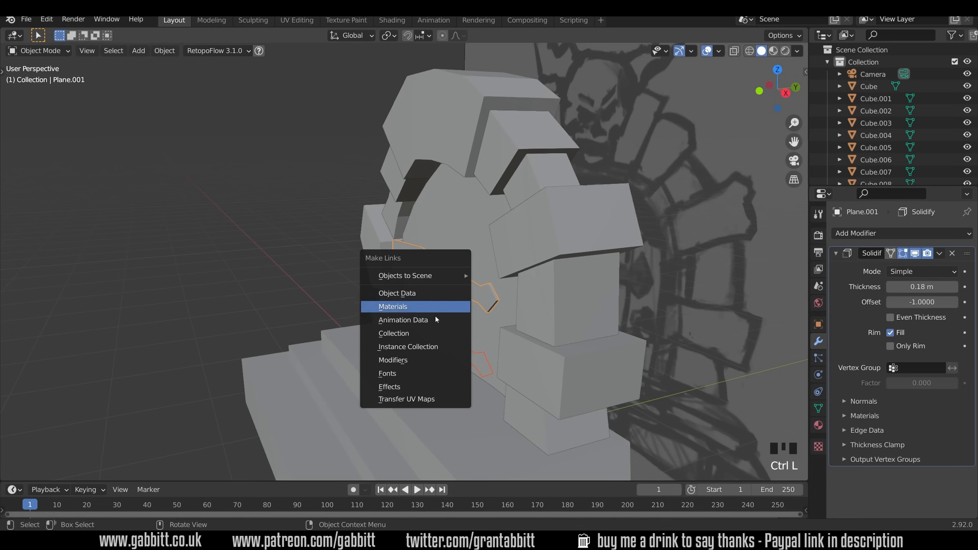
left_click(393, 306)
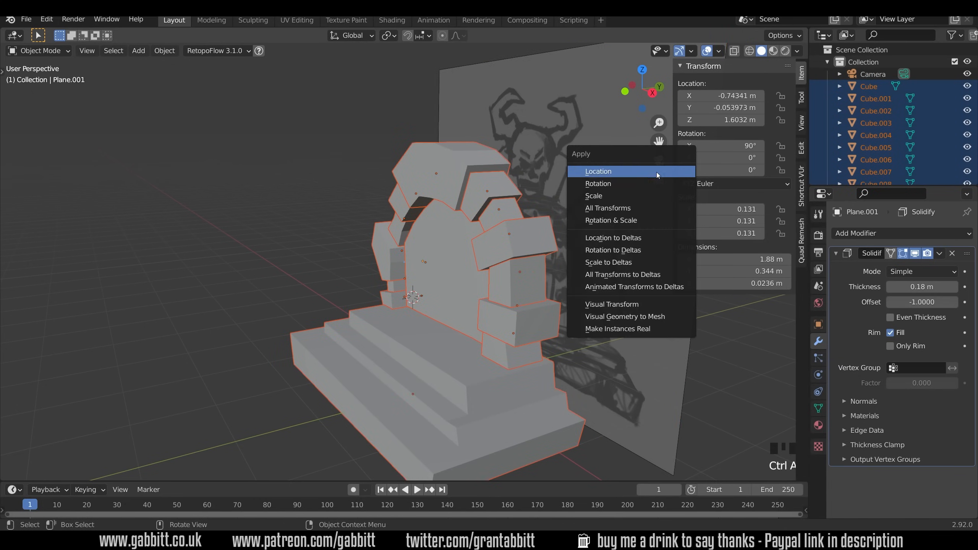
Step: Apply the bars' scale and reduce their solidify thickness
left_click(596, 171)
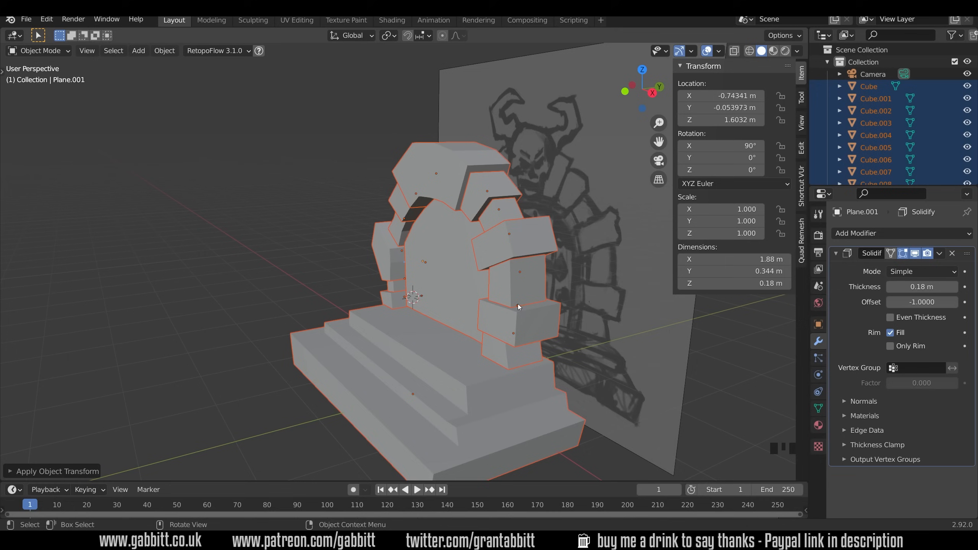
left_click_drag(518, 305, 399, 315)
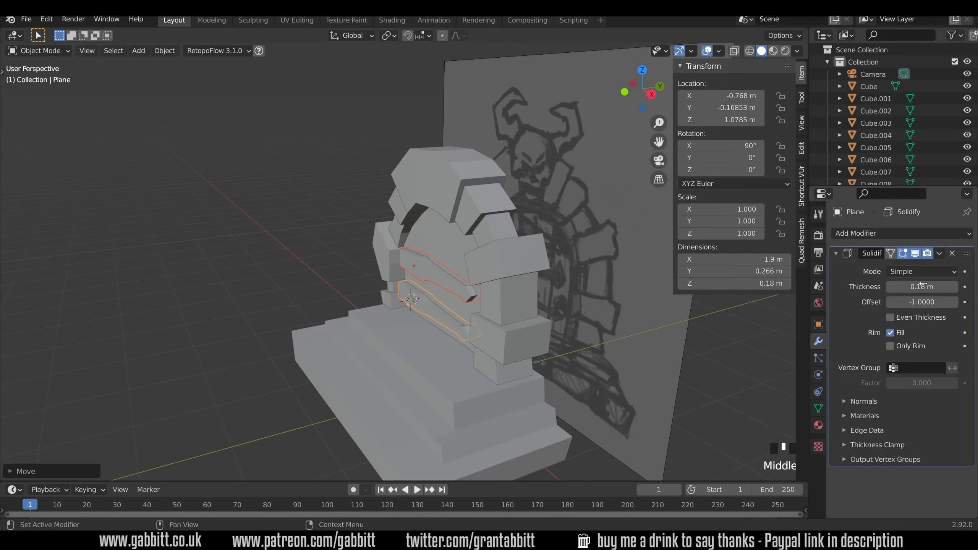
left_click_drag(948, 286, 904, 287)
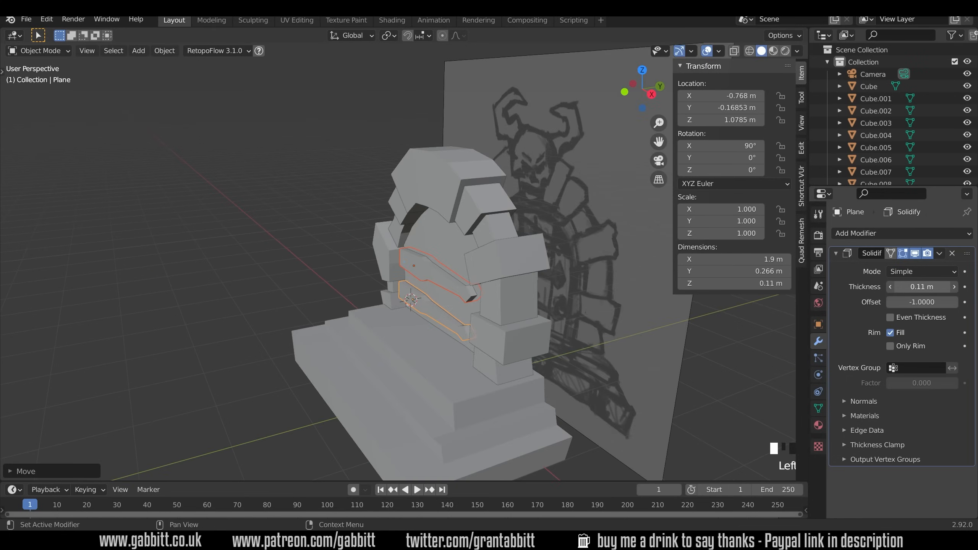
scroll("up", 3)
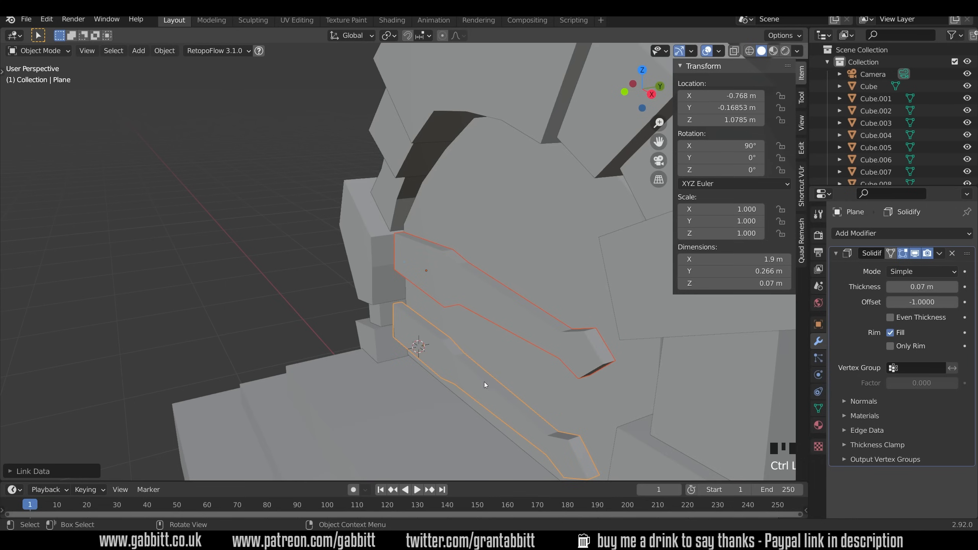
left_click_drag(487, 385, 551, 394)
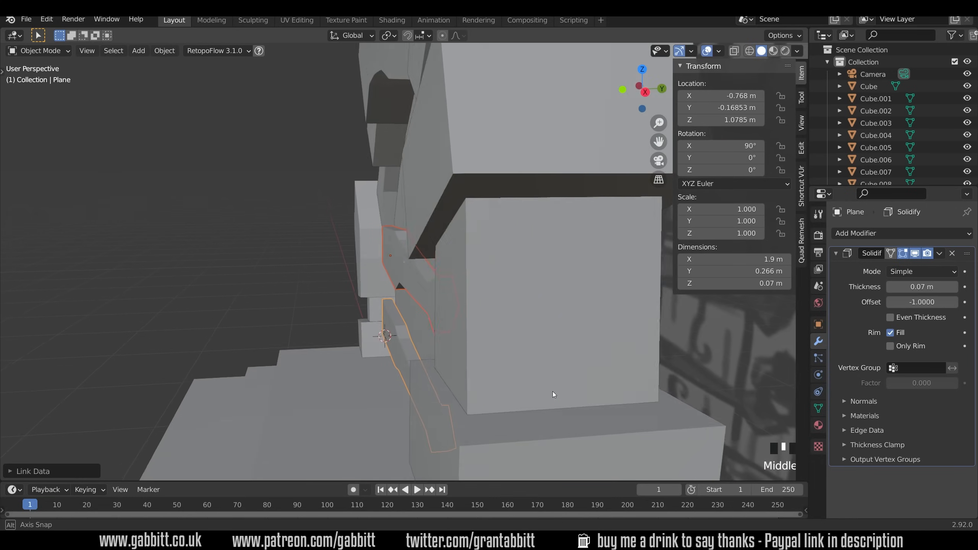
Step: Move the bars off the door face, shorten them to fit the door and apply their scale
key("g")
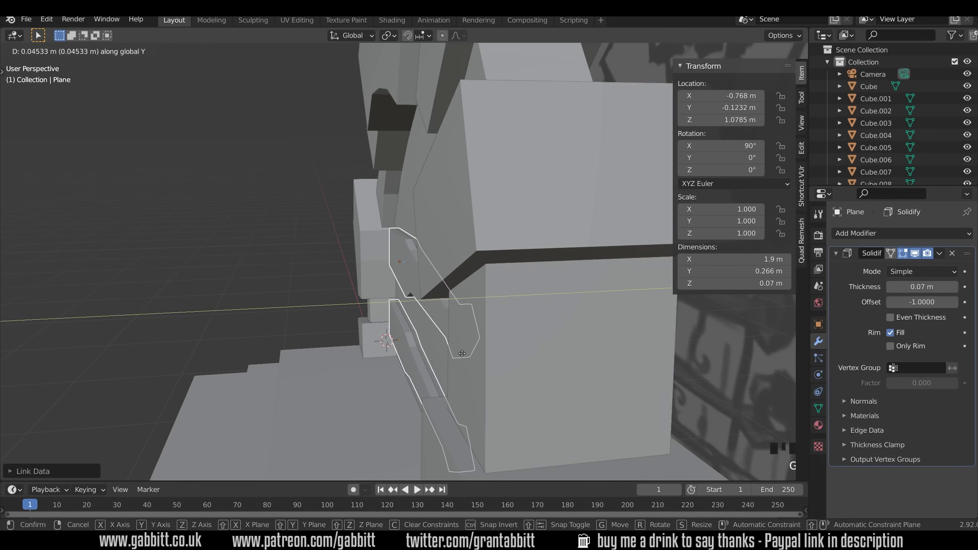
scroll("down", 3)
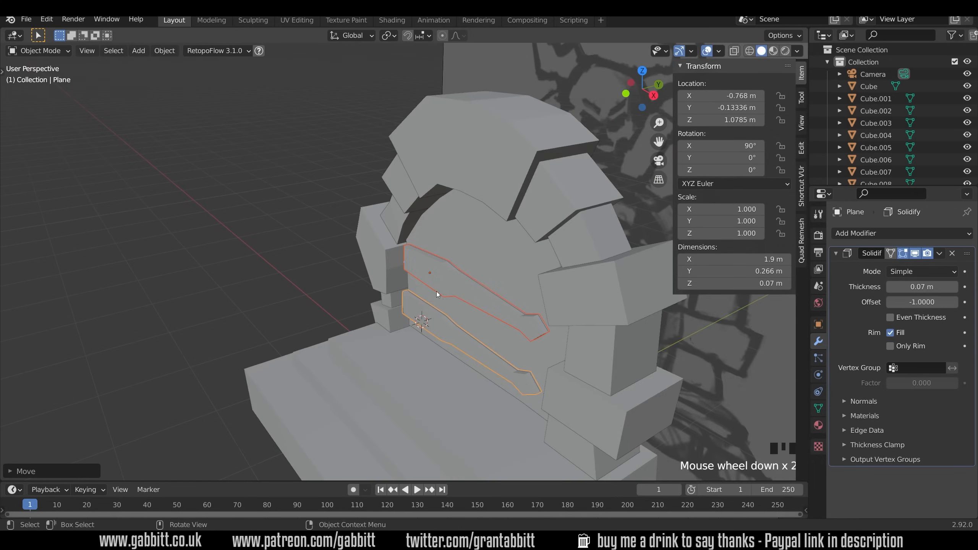
left_click_drag(436, 294, 468, 309)
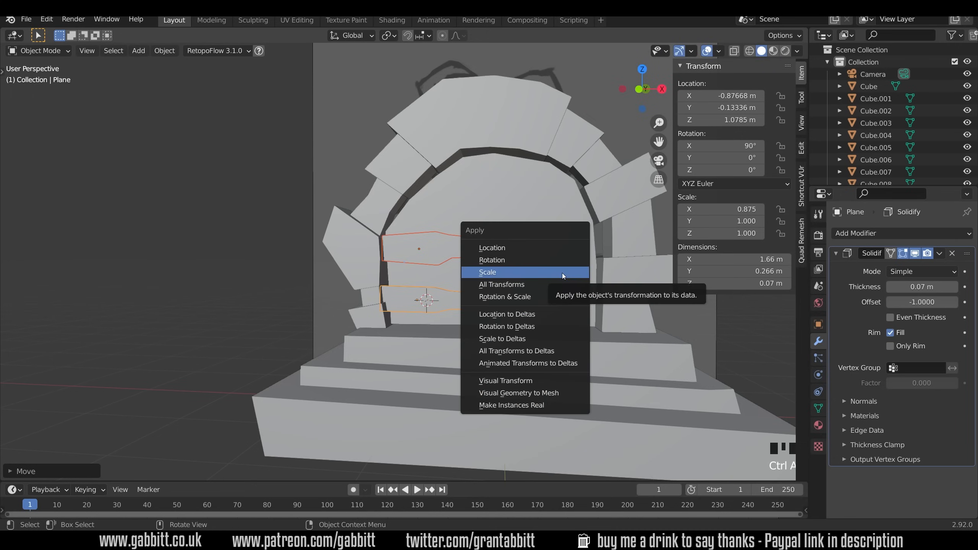
left_click(488, 272)
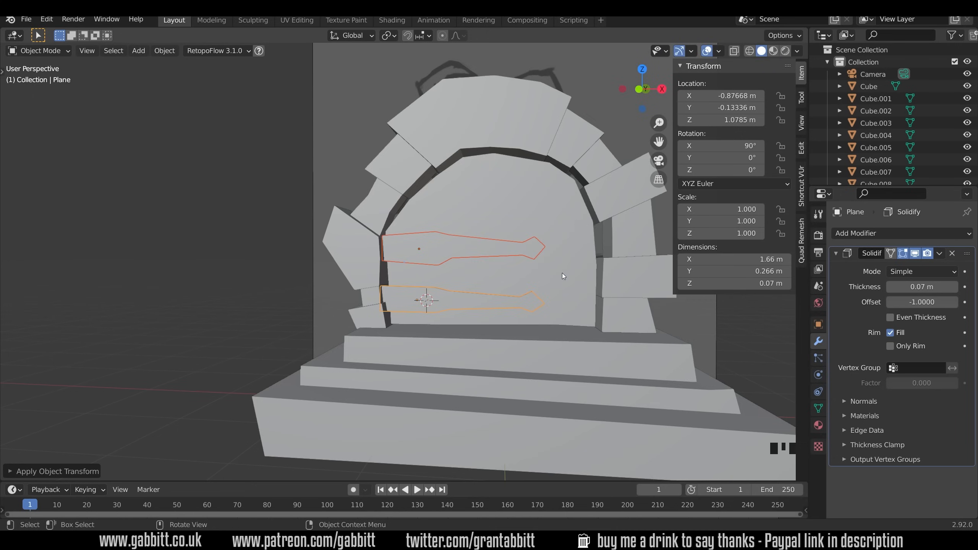
mouse_move(560, 288)
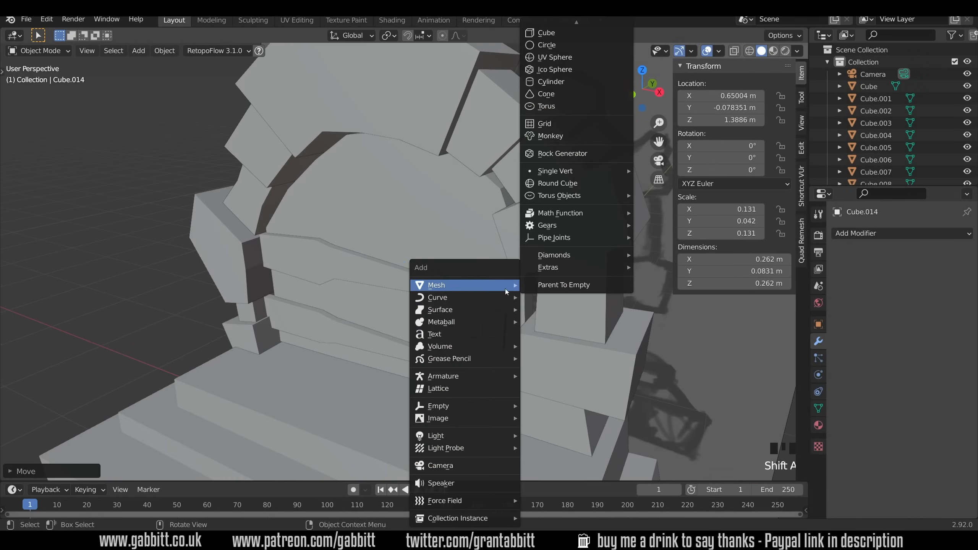
Step: Add a torus and shrink it into a ring handle on the door's right-hand plate
left_click(546, 105)
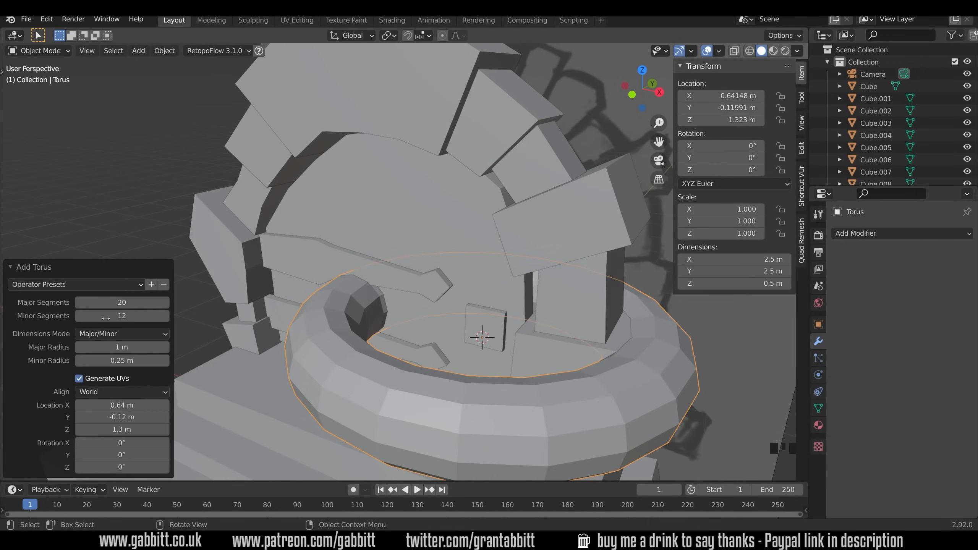
key("s")
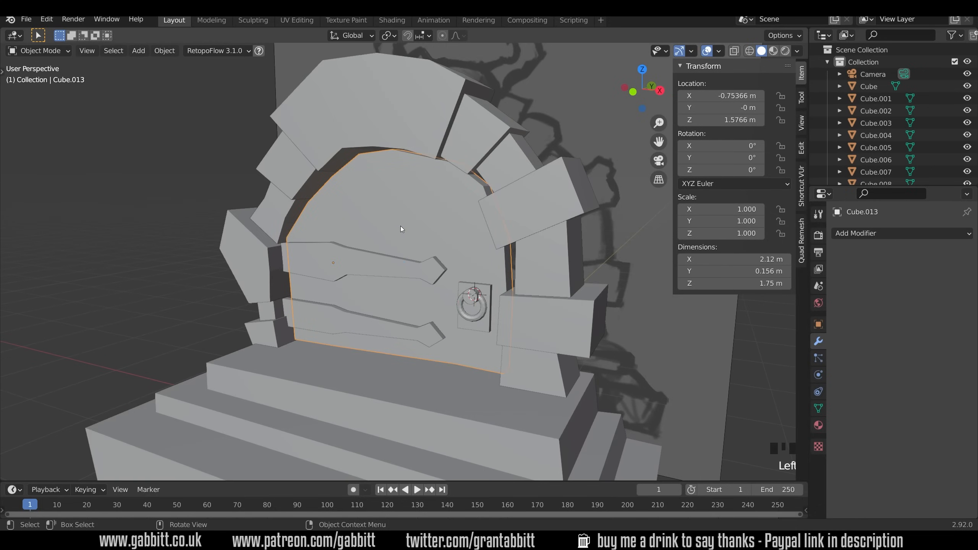
Step: Delete the door's window faces and bridge the opposite edge loops to give the hole depth
key("Tab")
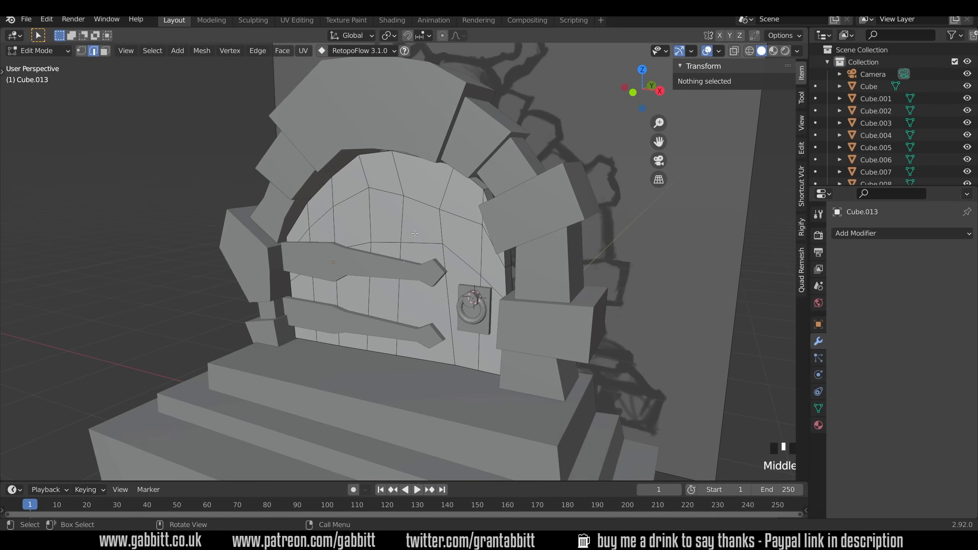
left_click(422, 220)
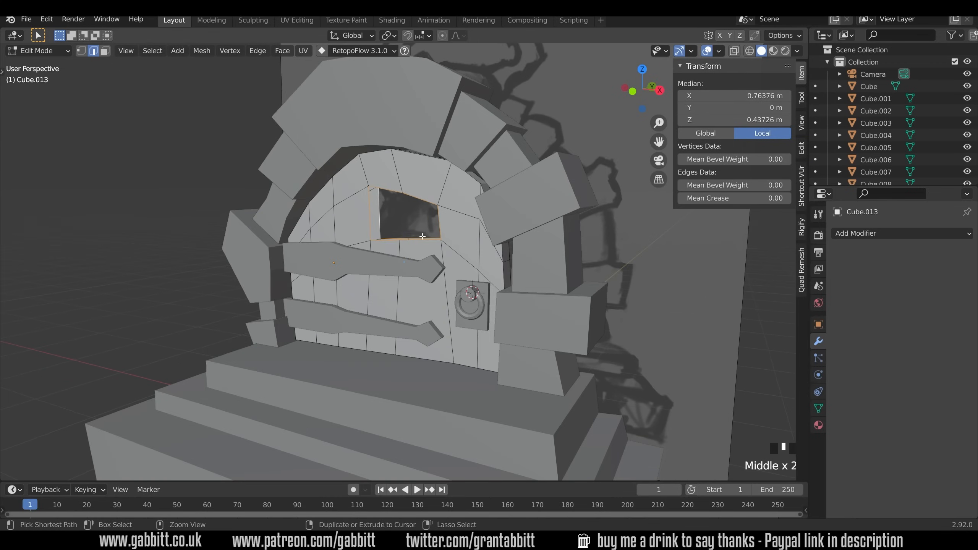
left_click(257, 50)
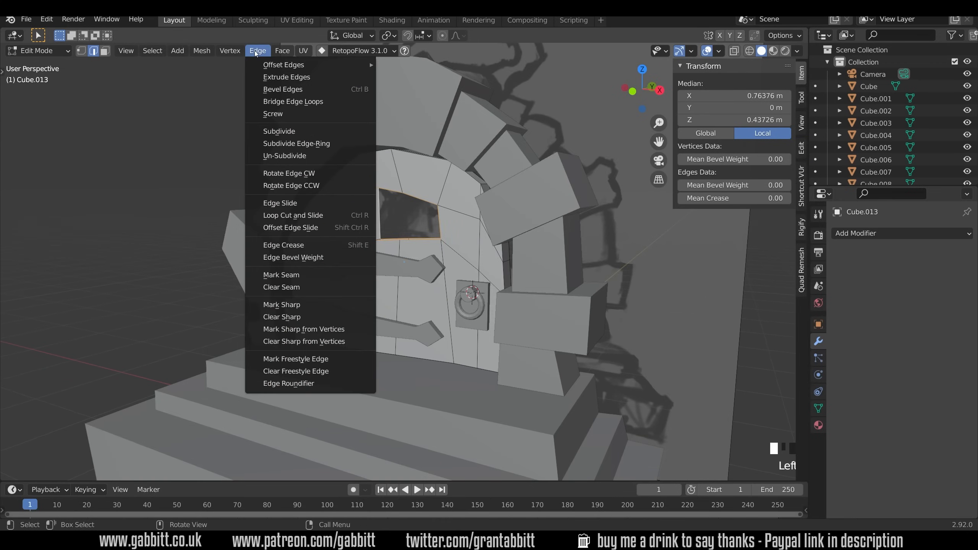
mouse_move(282, 89)
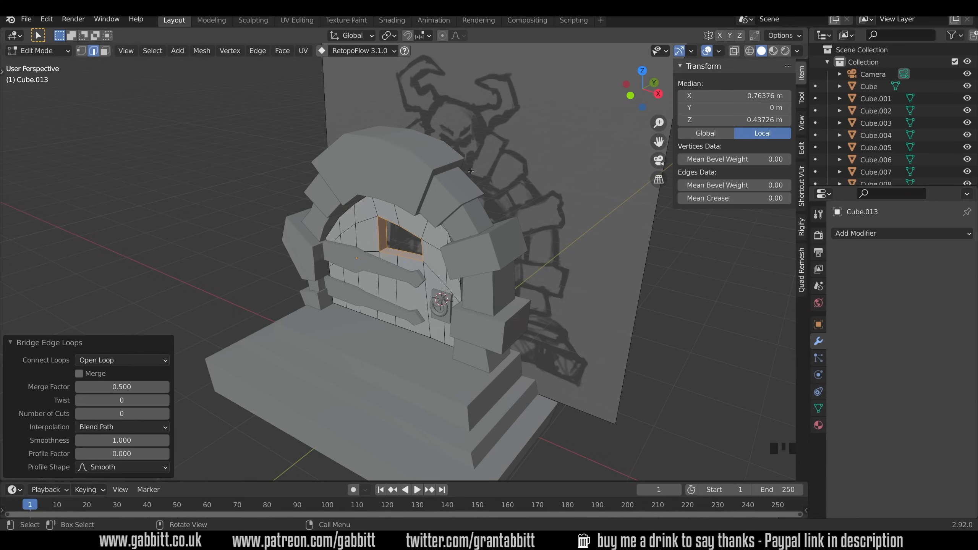
mouse_move(376, 173)
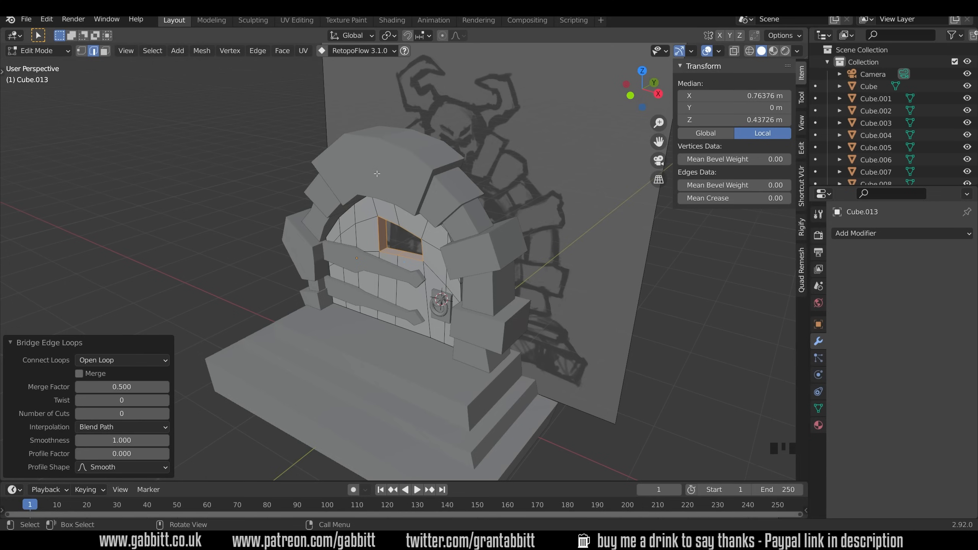
mouse_move(392, 180)
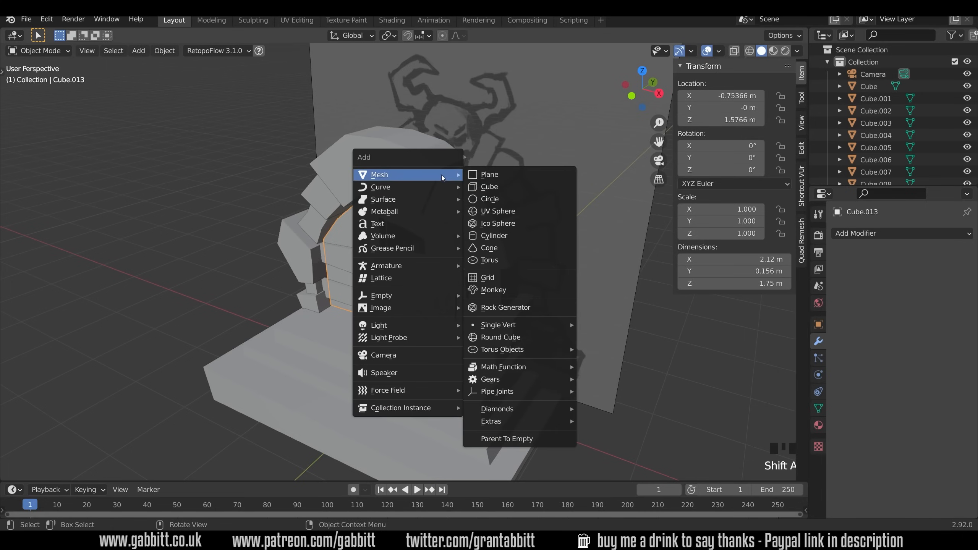
Step: Add an ico sphere skull atop the arch and a small rotated cube for the left horn base
left_click(497, 222)
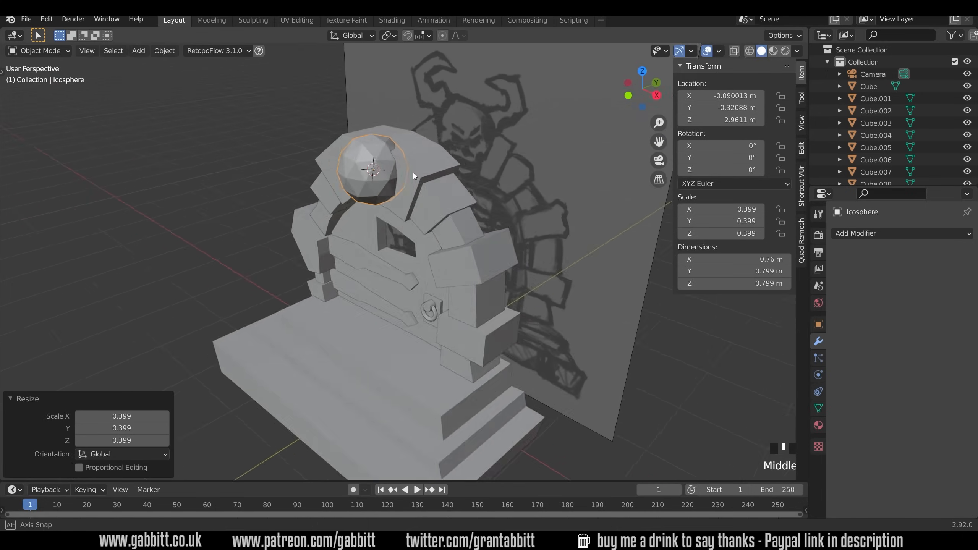
key("KP_1")
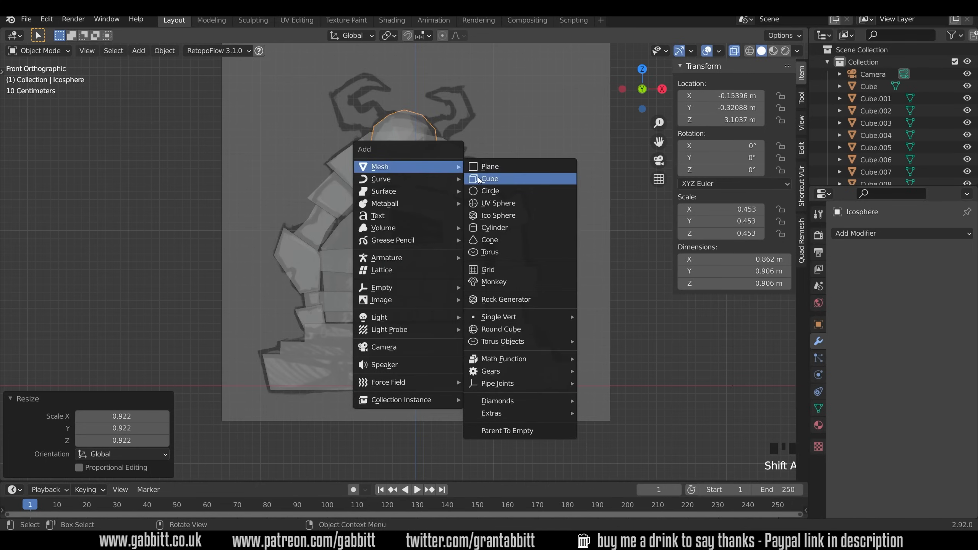
left_click(490, 178)
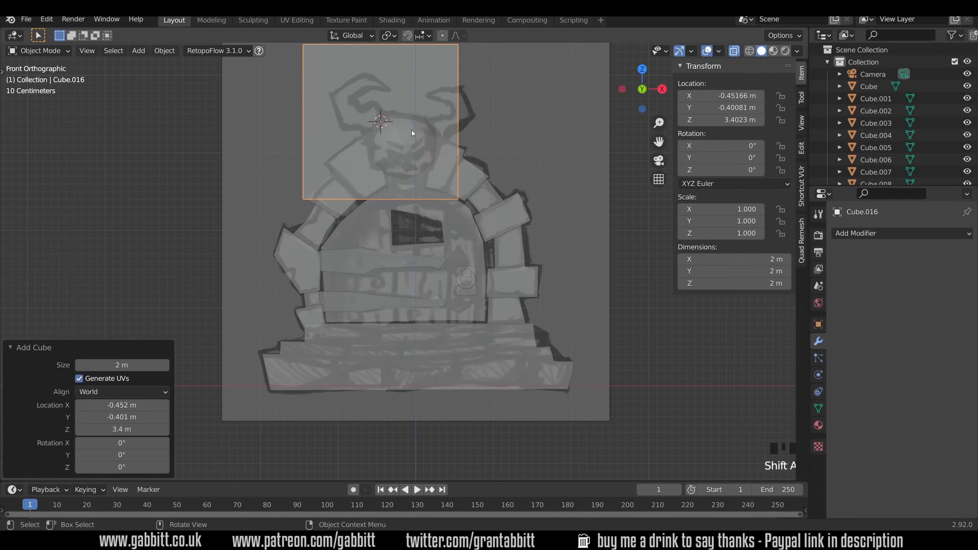
key("s")
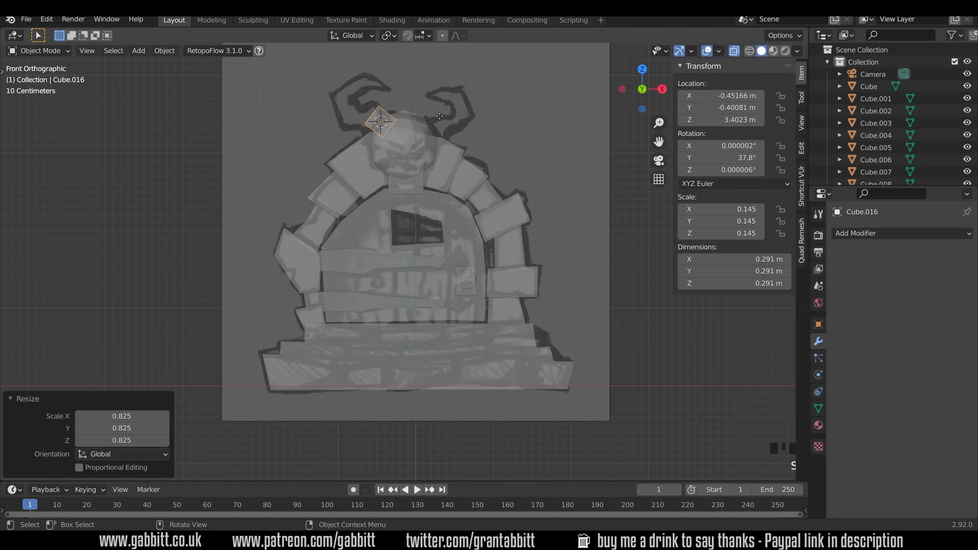
Step: Subdivide the cube, extrude a face along the sketched horn and taper its tip to a point
key("Tab")
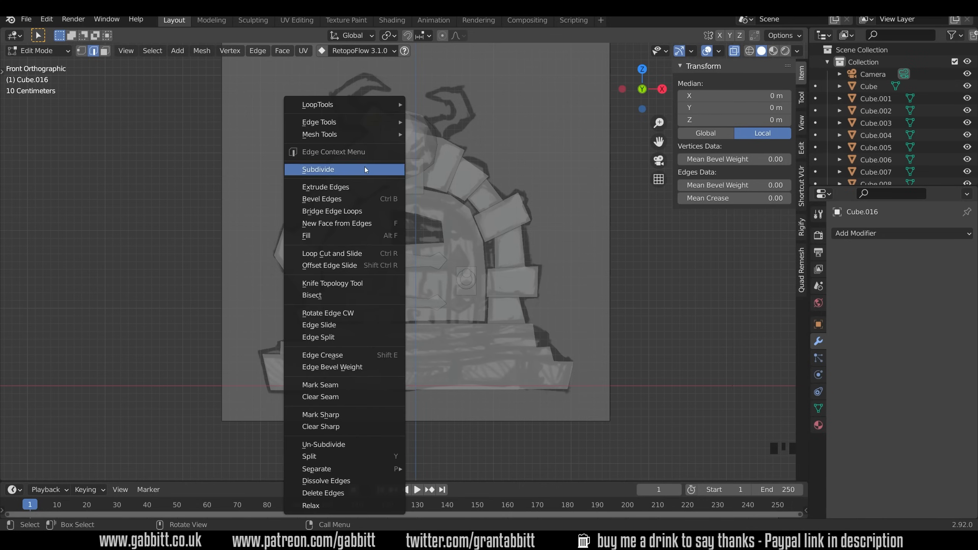
left_click(318, 169)
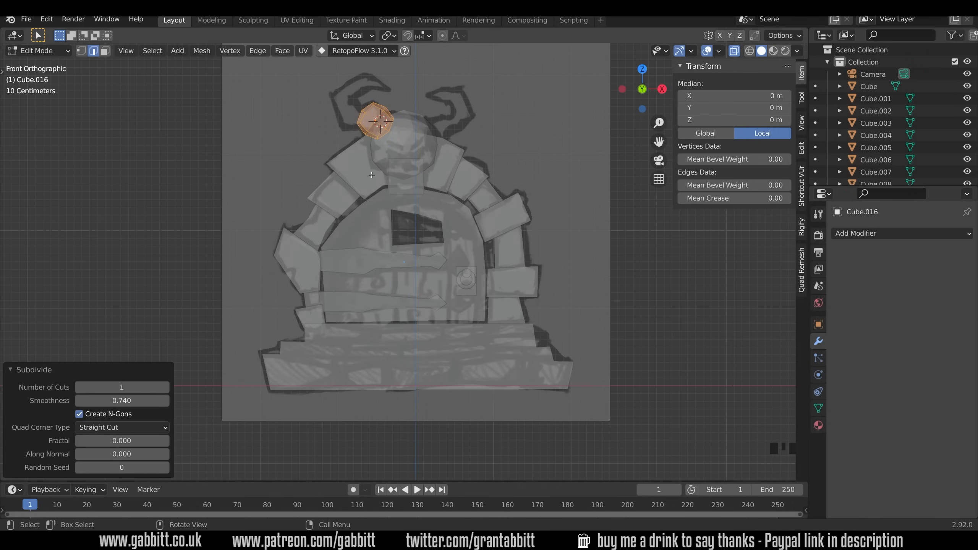
scroll("up", 3)
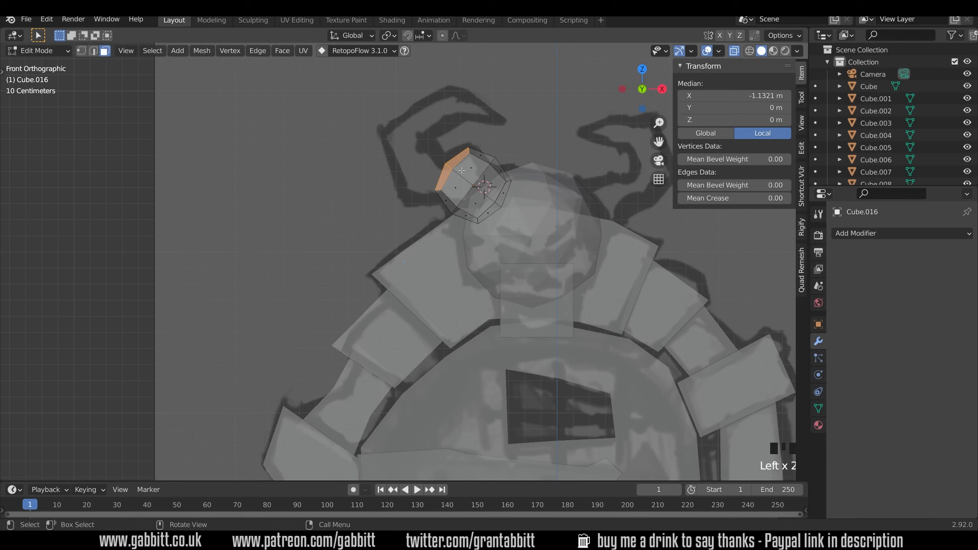
left_click_drag(461, 169, 418, 187)
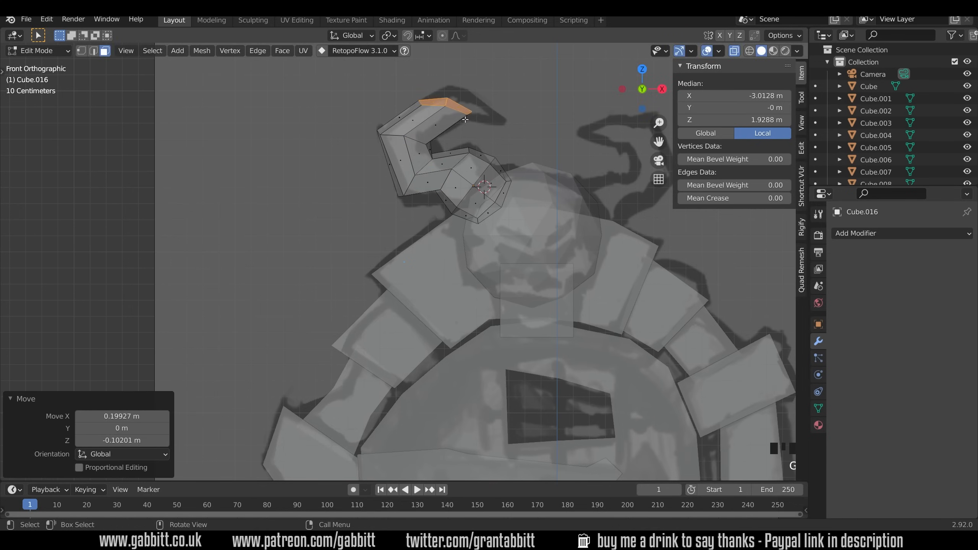
key("s")
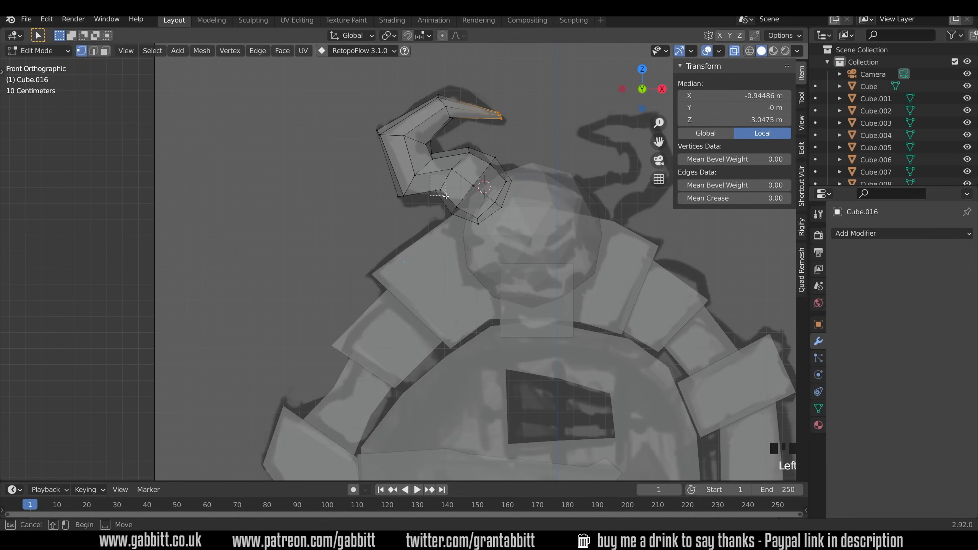
key("Tab")
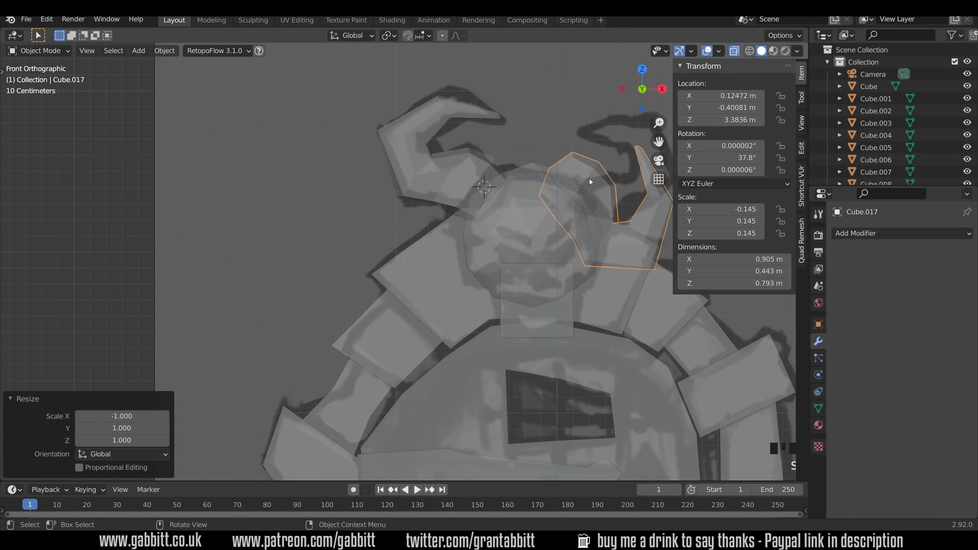
Step: Position the mirrored right horn, then start adjusting a right-hand arch stone against the sketch
key("r")
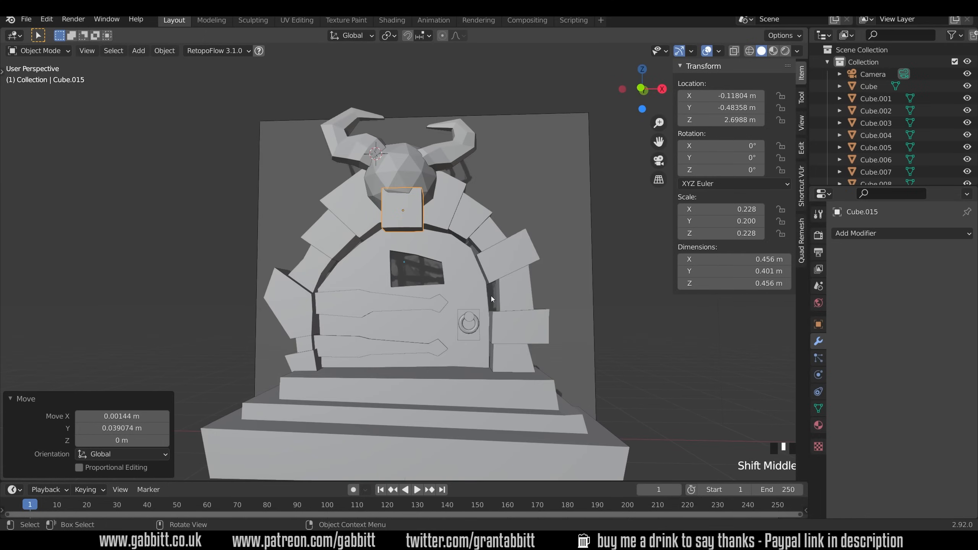
left_click_drag(493, 300, 499, 309)
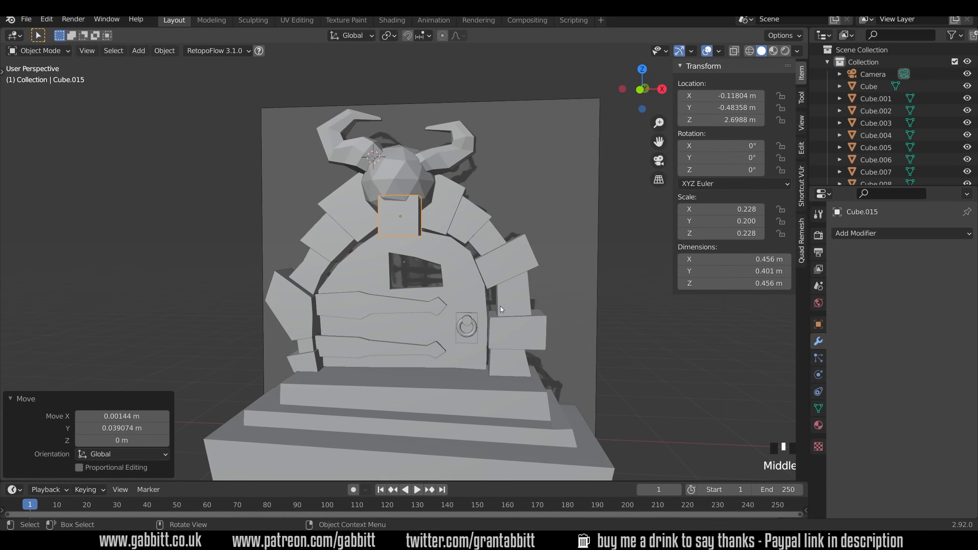
key("Tab")
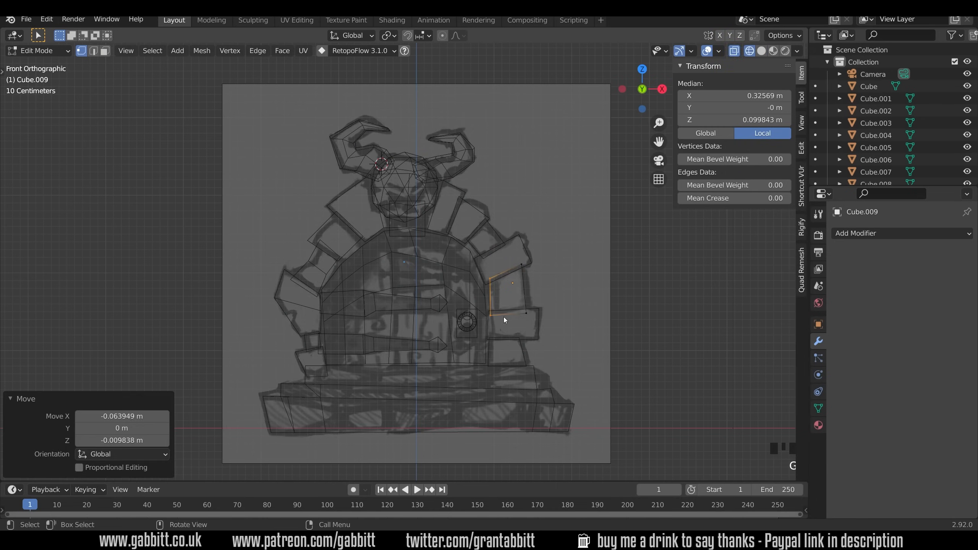
Step: Enter Edit Mode on the door panel to refine its top-left outline against the sketch
key("Tab")
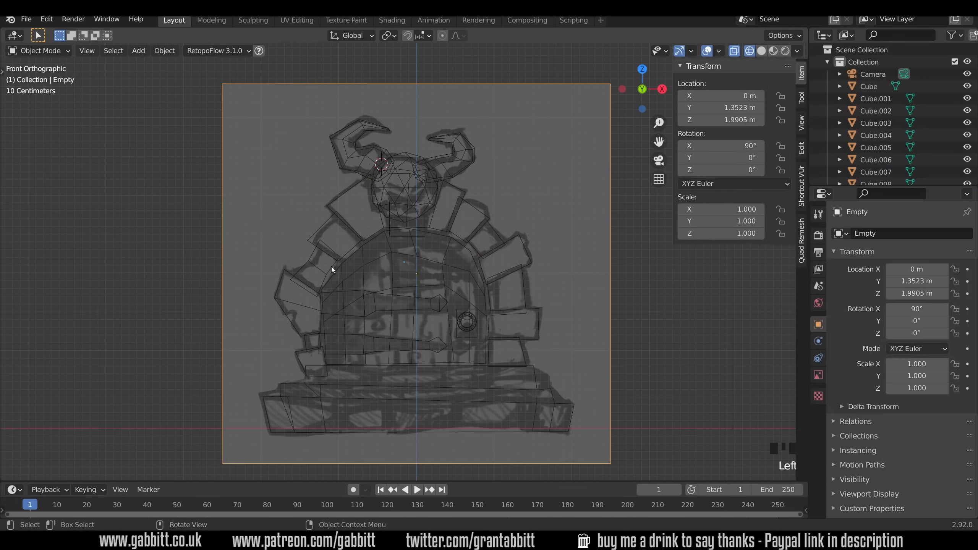
key("Tab")
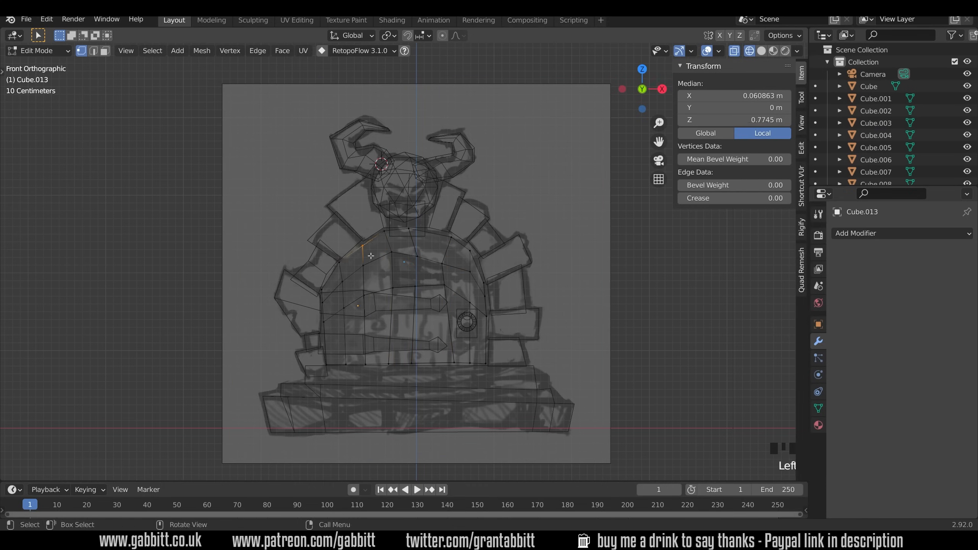